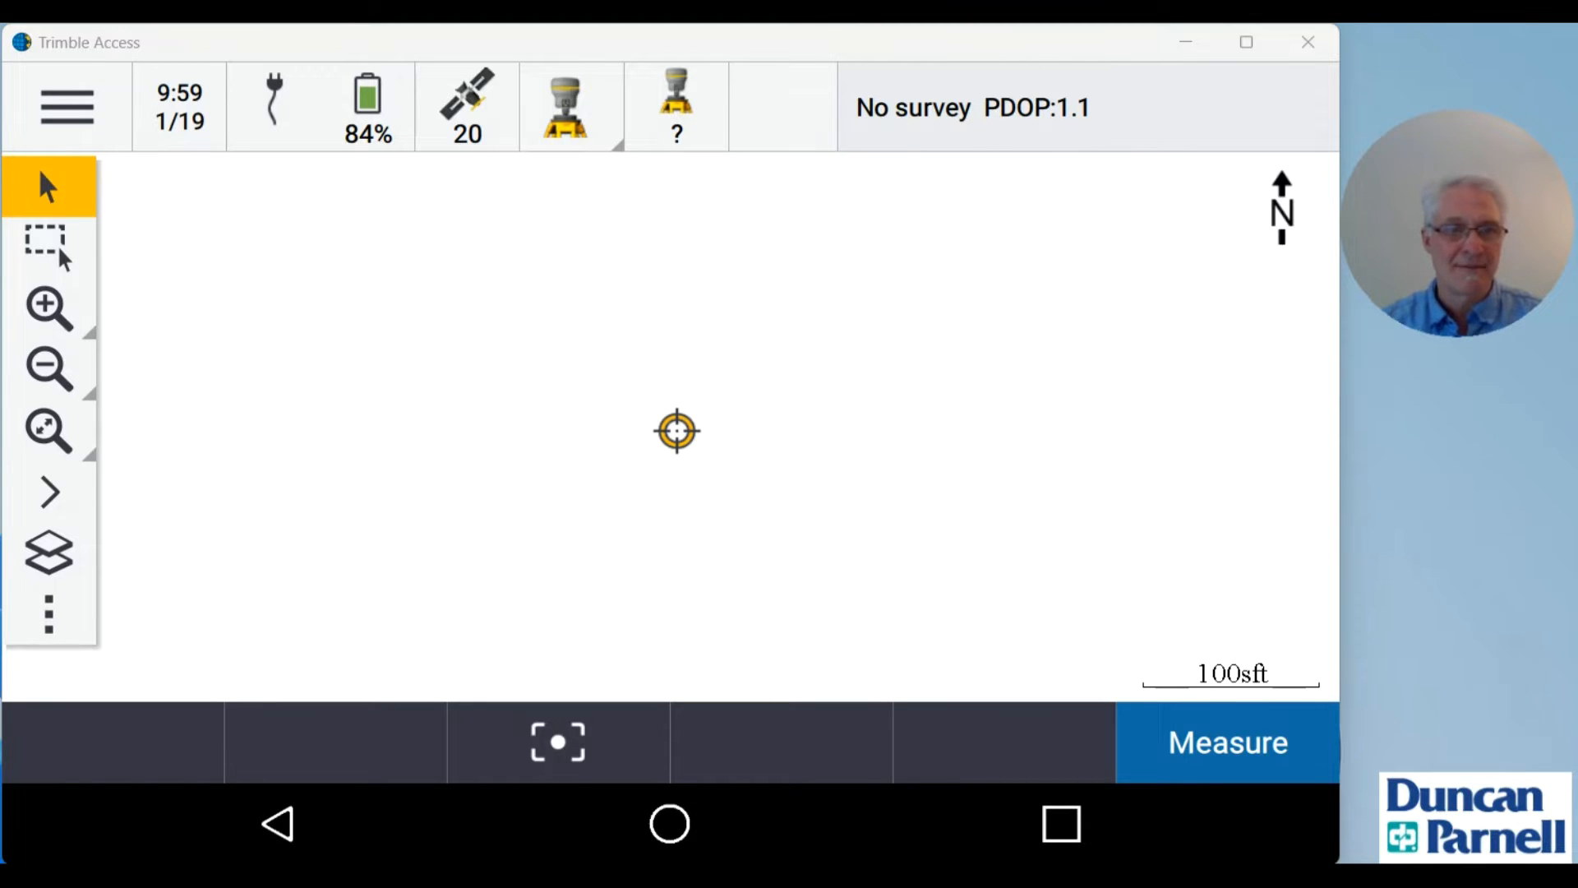
Step: Reach Survey Styles from the Settings menu and open the RTK style for editing
left_click(66, 106)
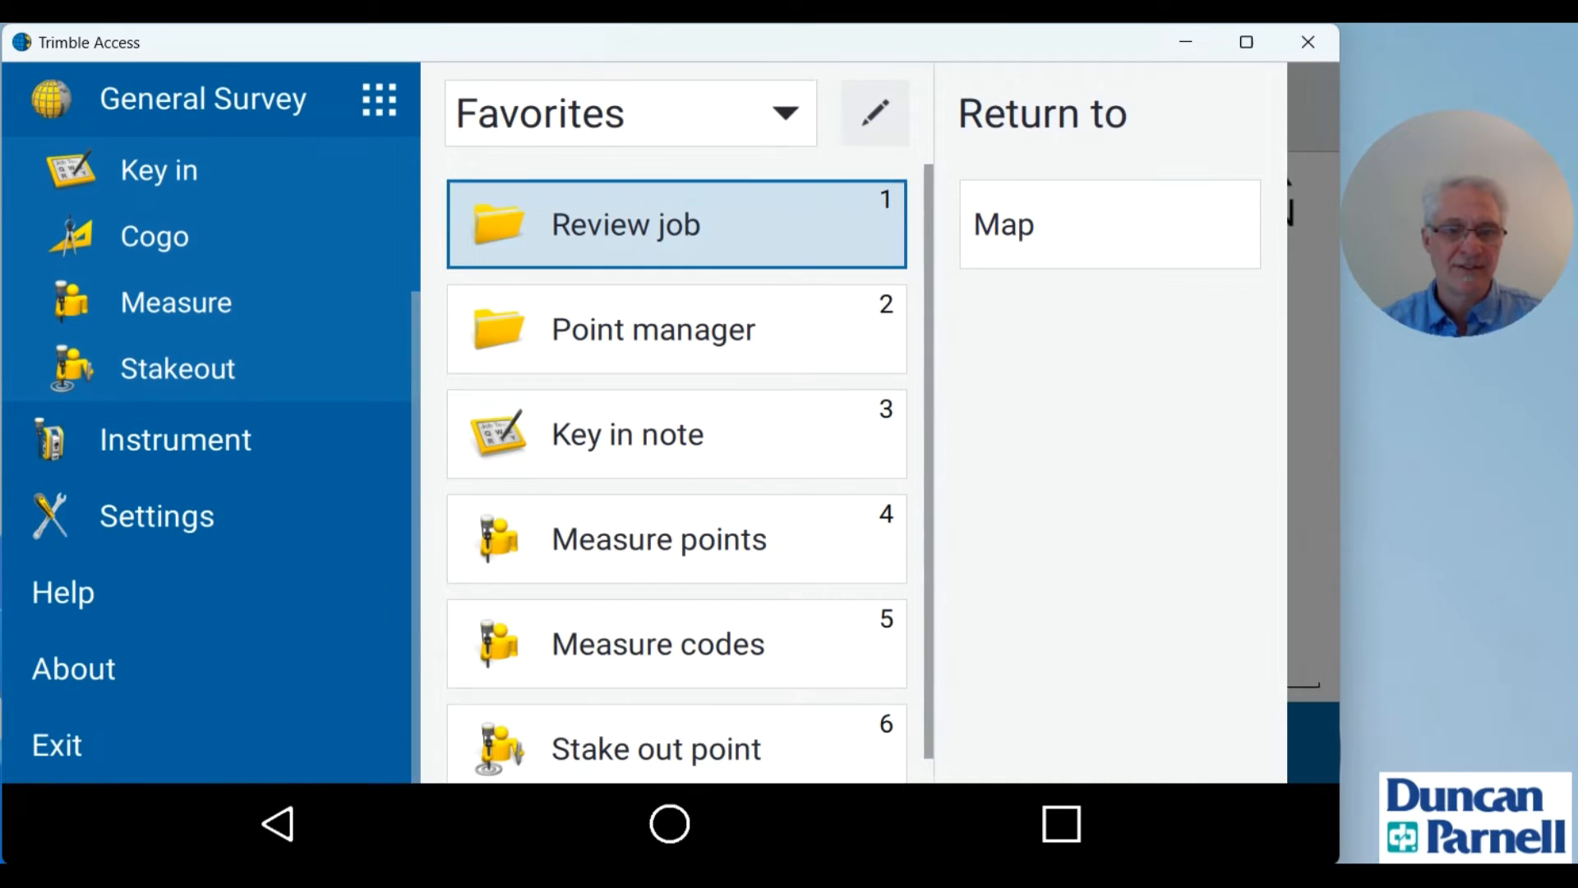
left_click(156, 514)
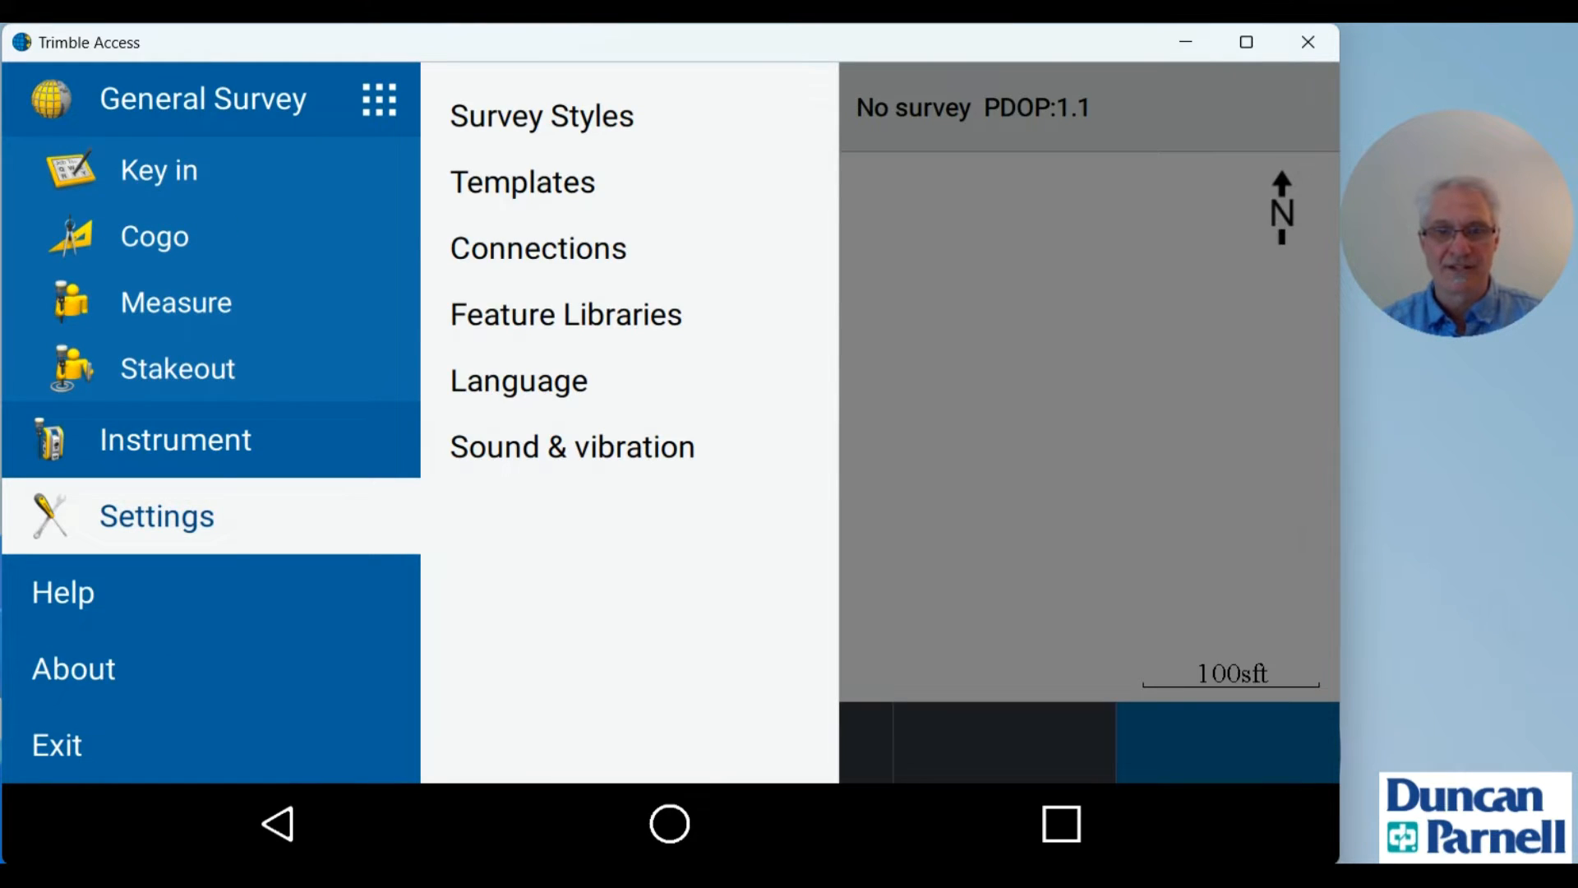
left_click(540, 115)
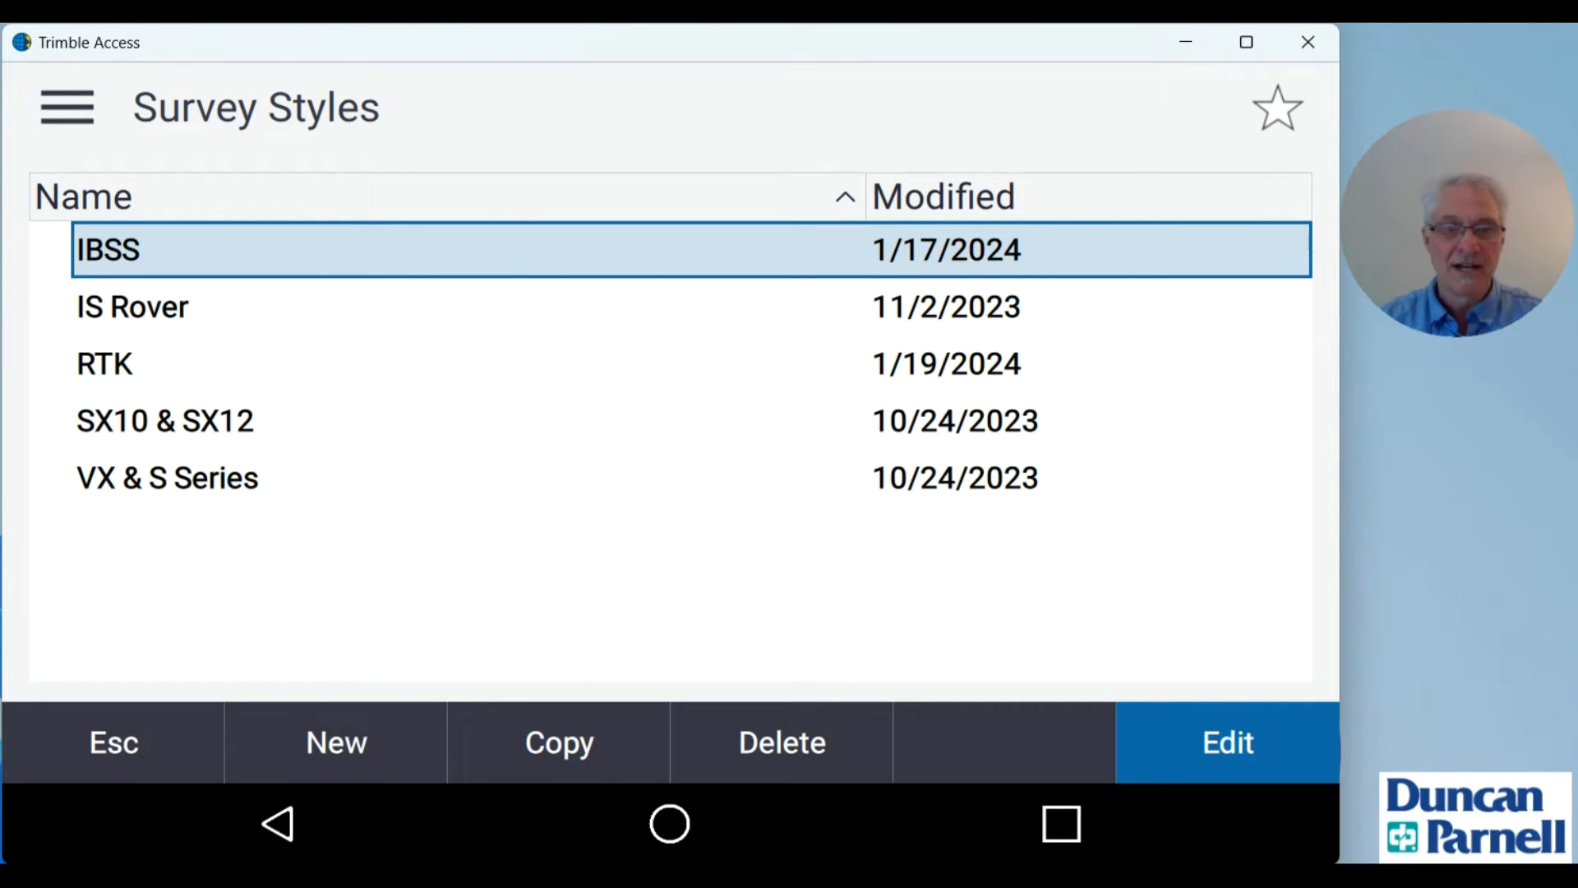
left_click(103, 363)
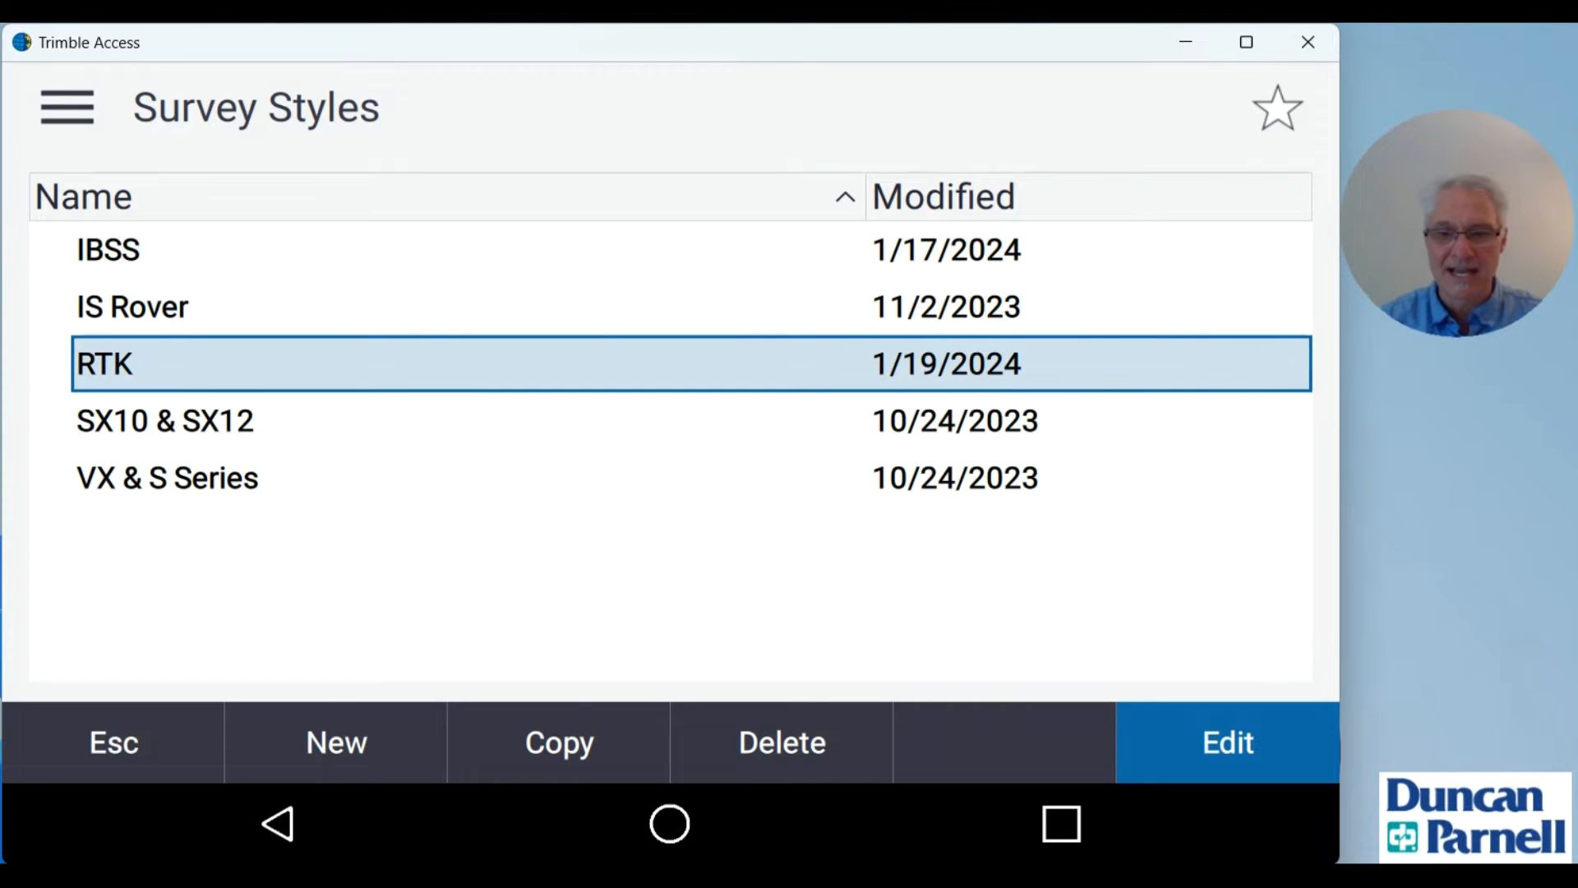
left_click(1226, 742)
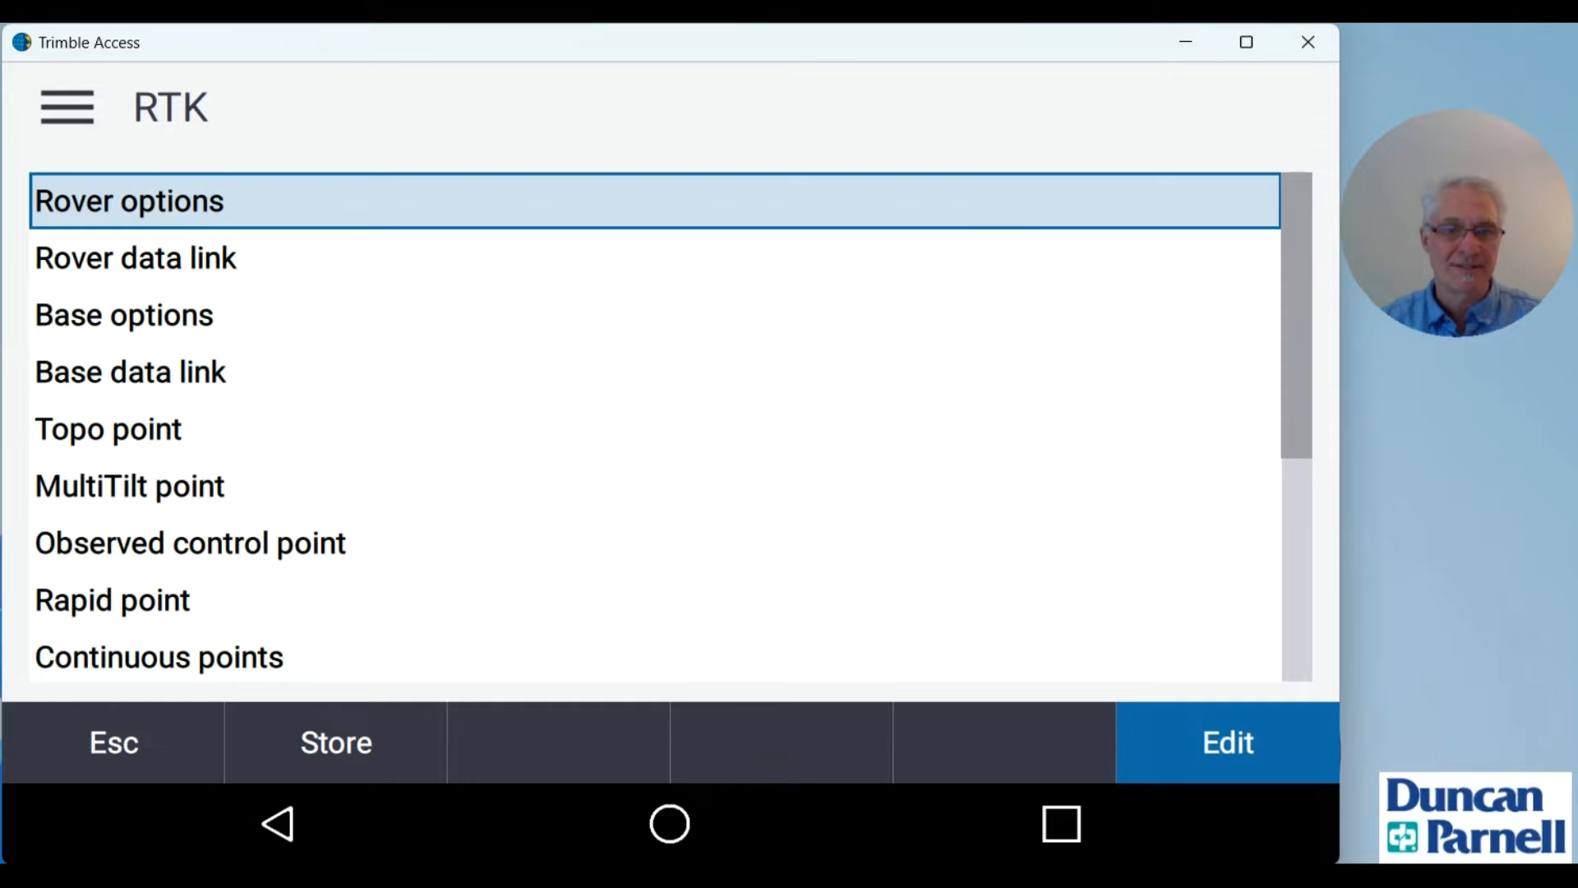
Step: Set the rover antenna to R12i Internal, measured to bottom of quick release, height 2m
left_click(1226, 743)
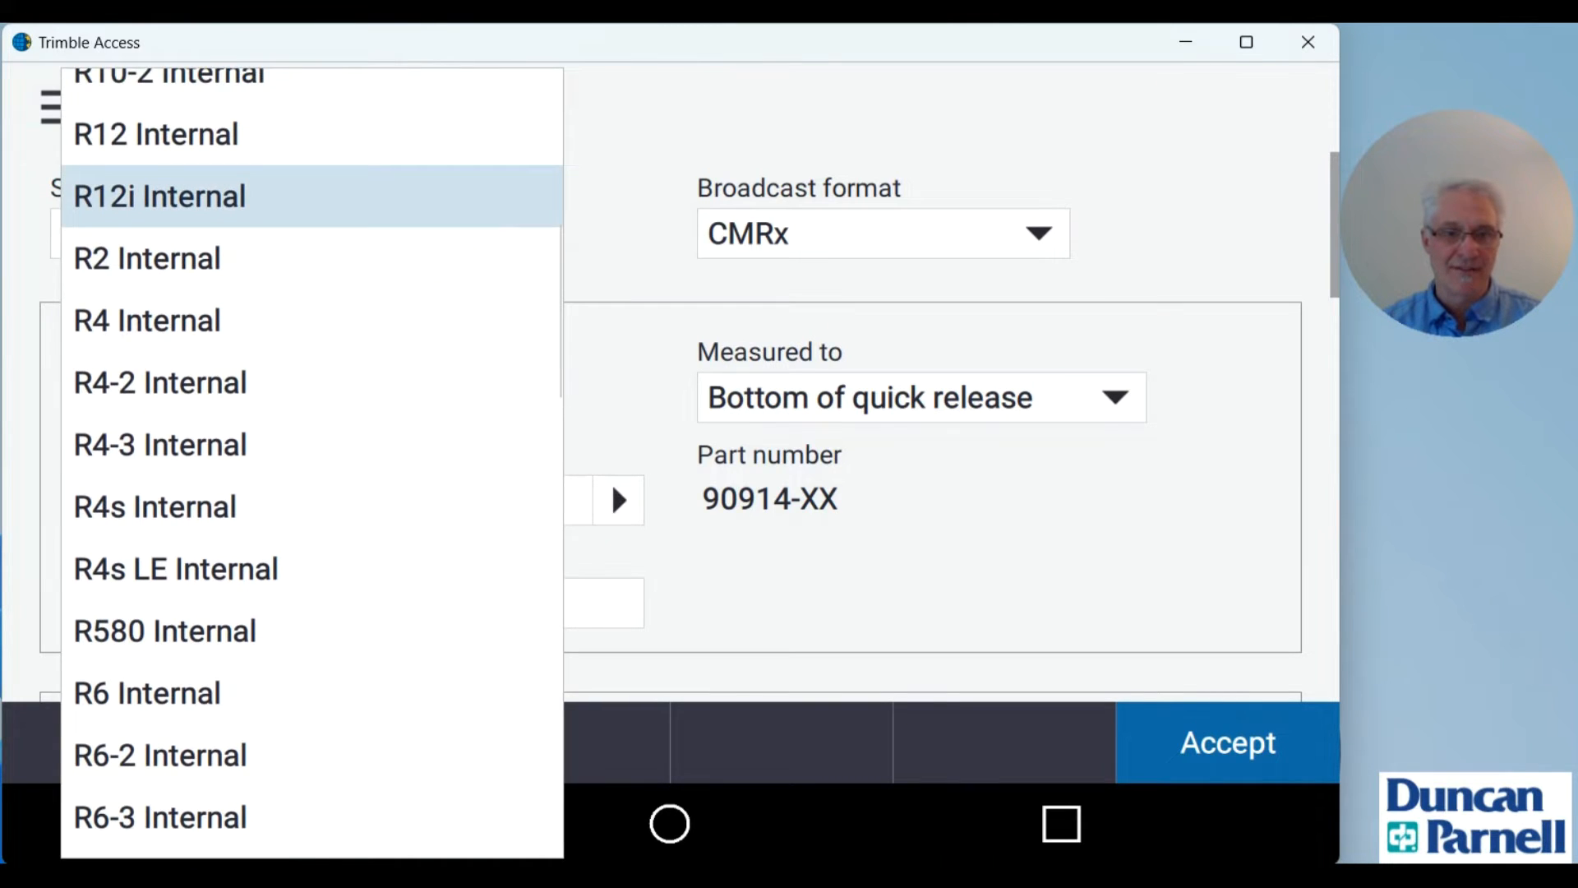
left_click(160, 196)
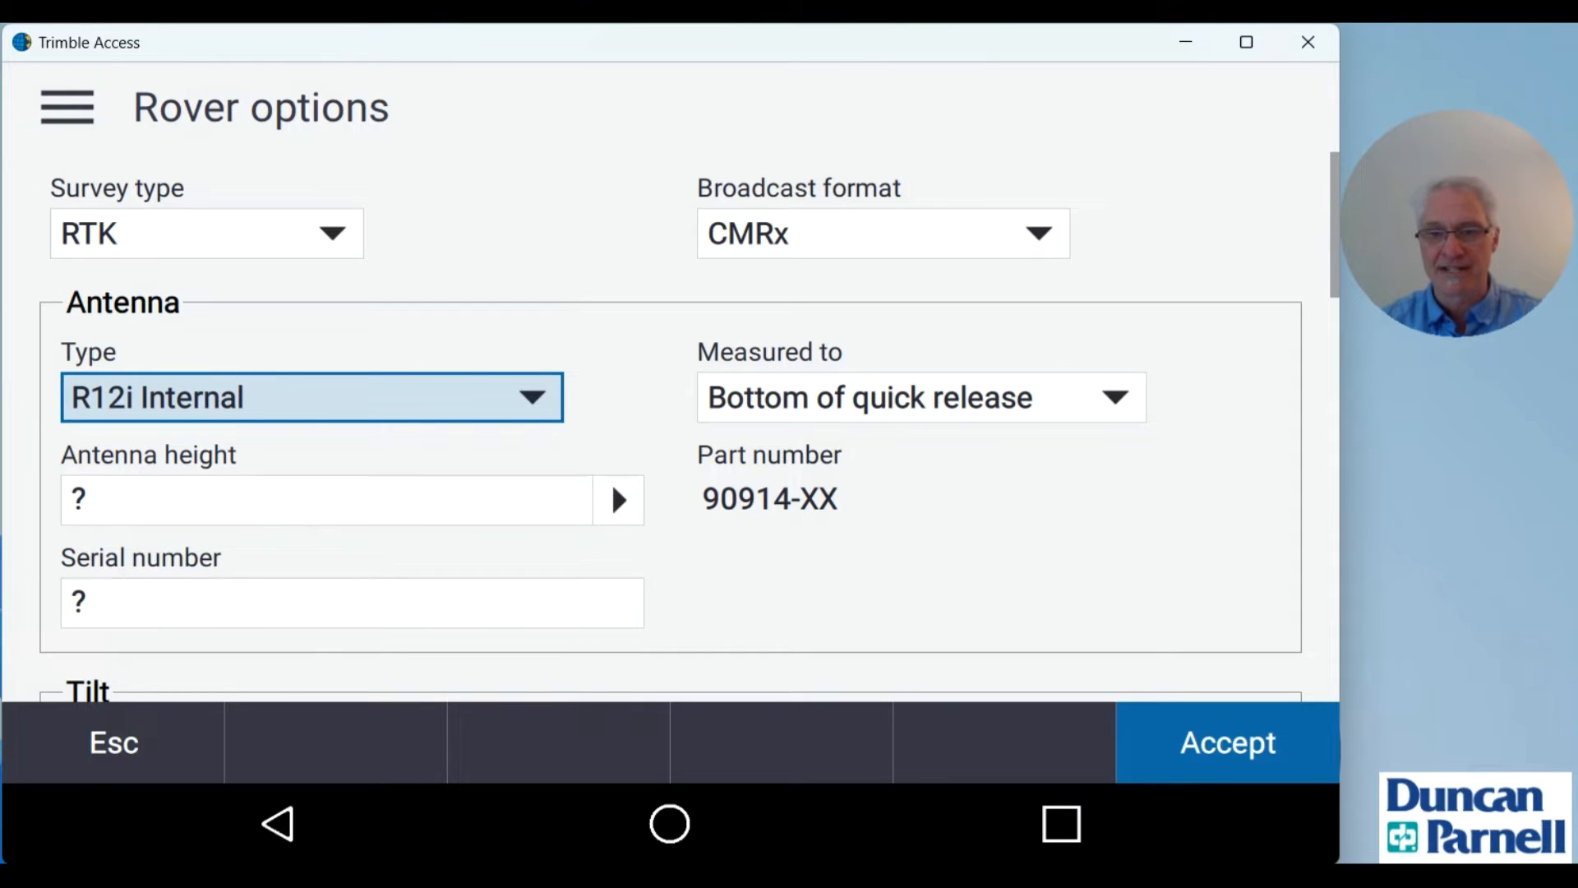
left_click(918, 396)
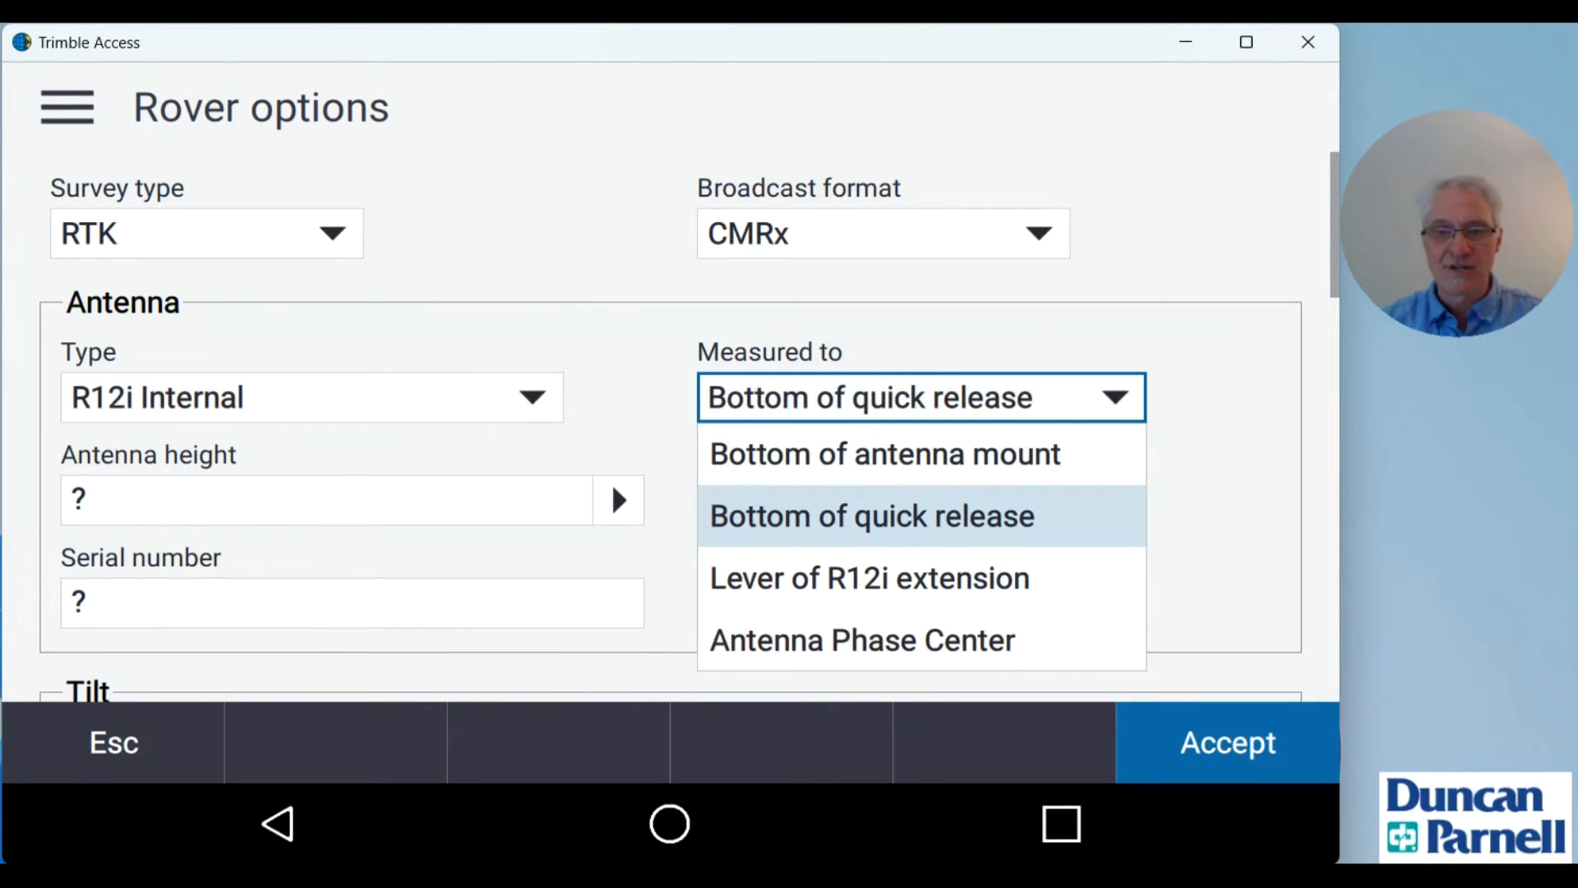
left_click(868, 514)
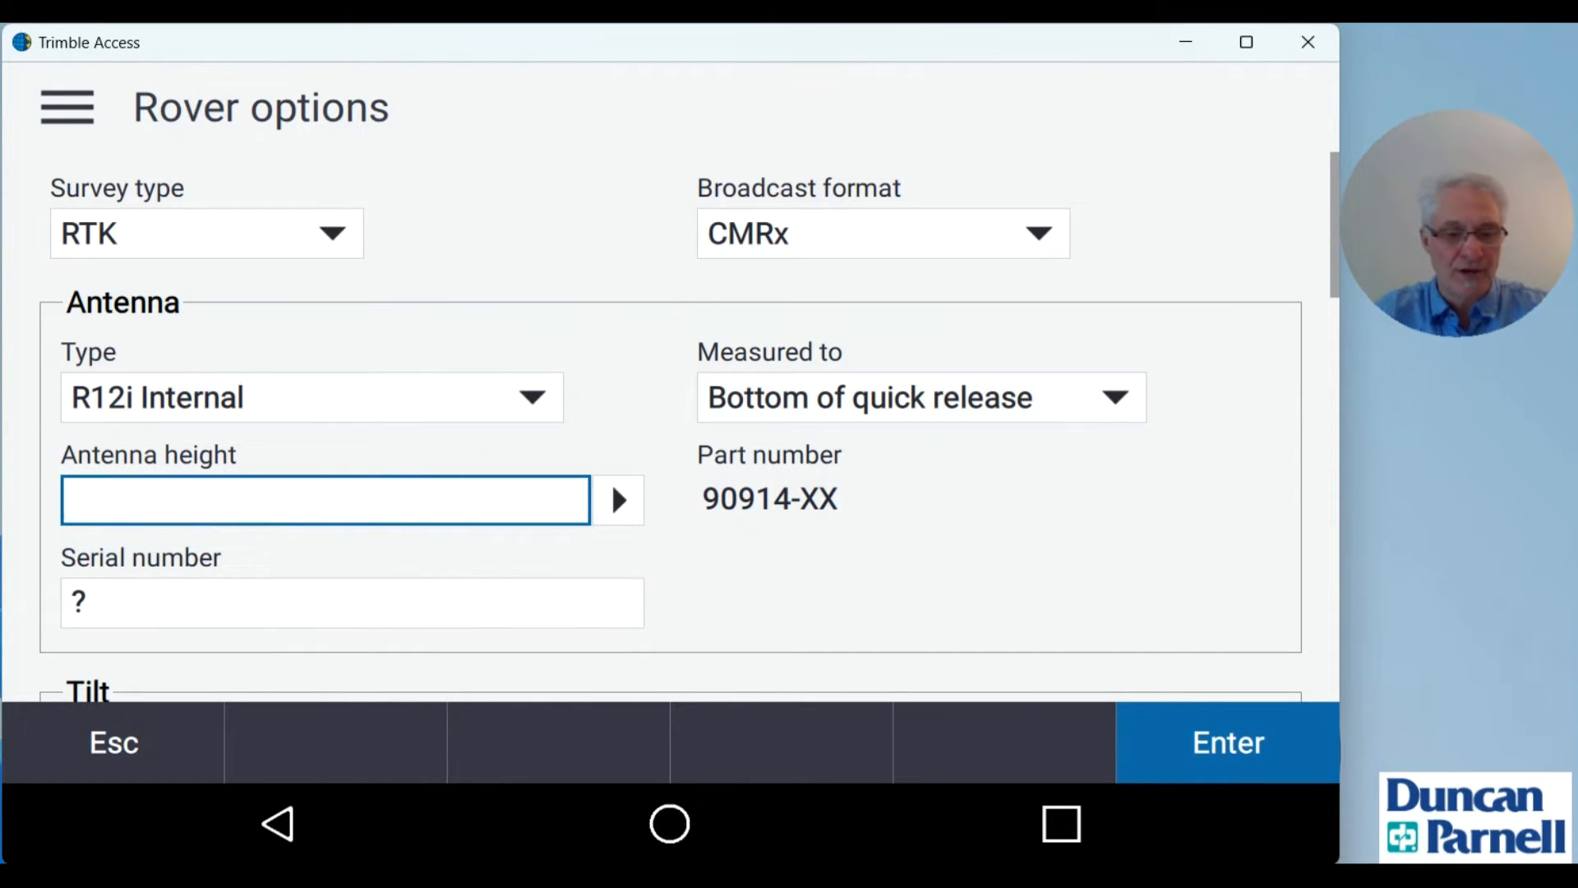
type("2m")
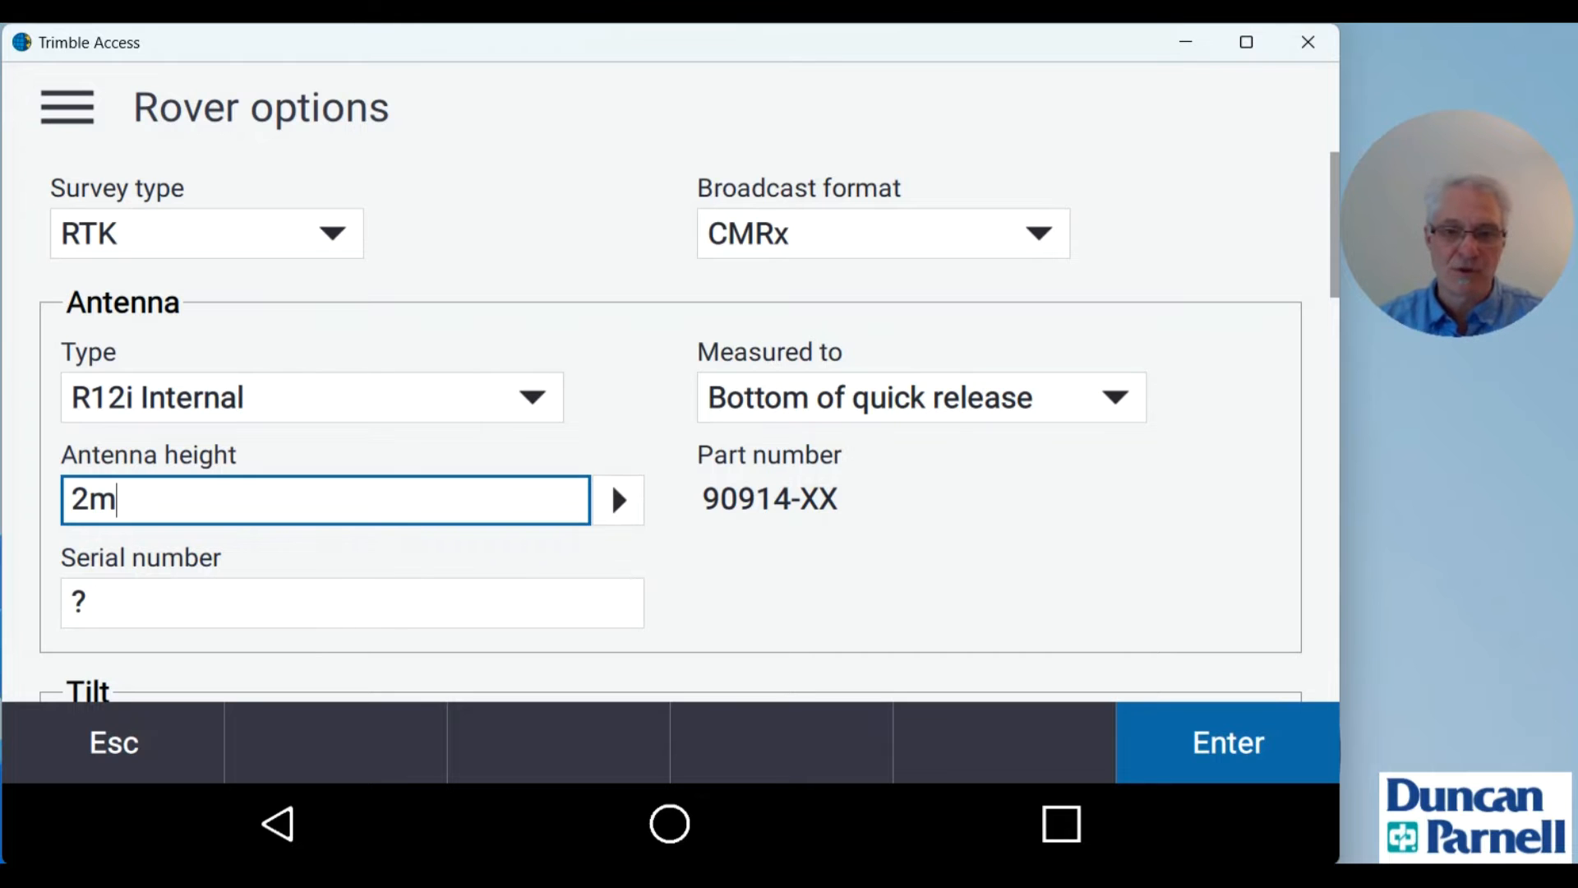
Step: Turn off the AR viewer in the rover Tilt group, leaving IMU tilt and eBubble on
scroll("down", 3)
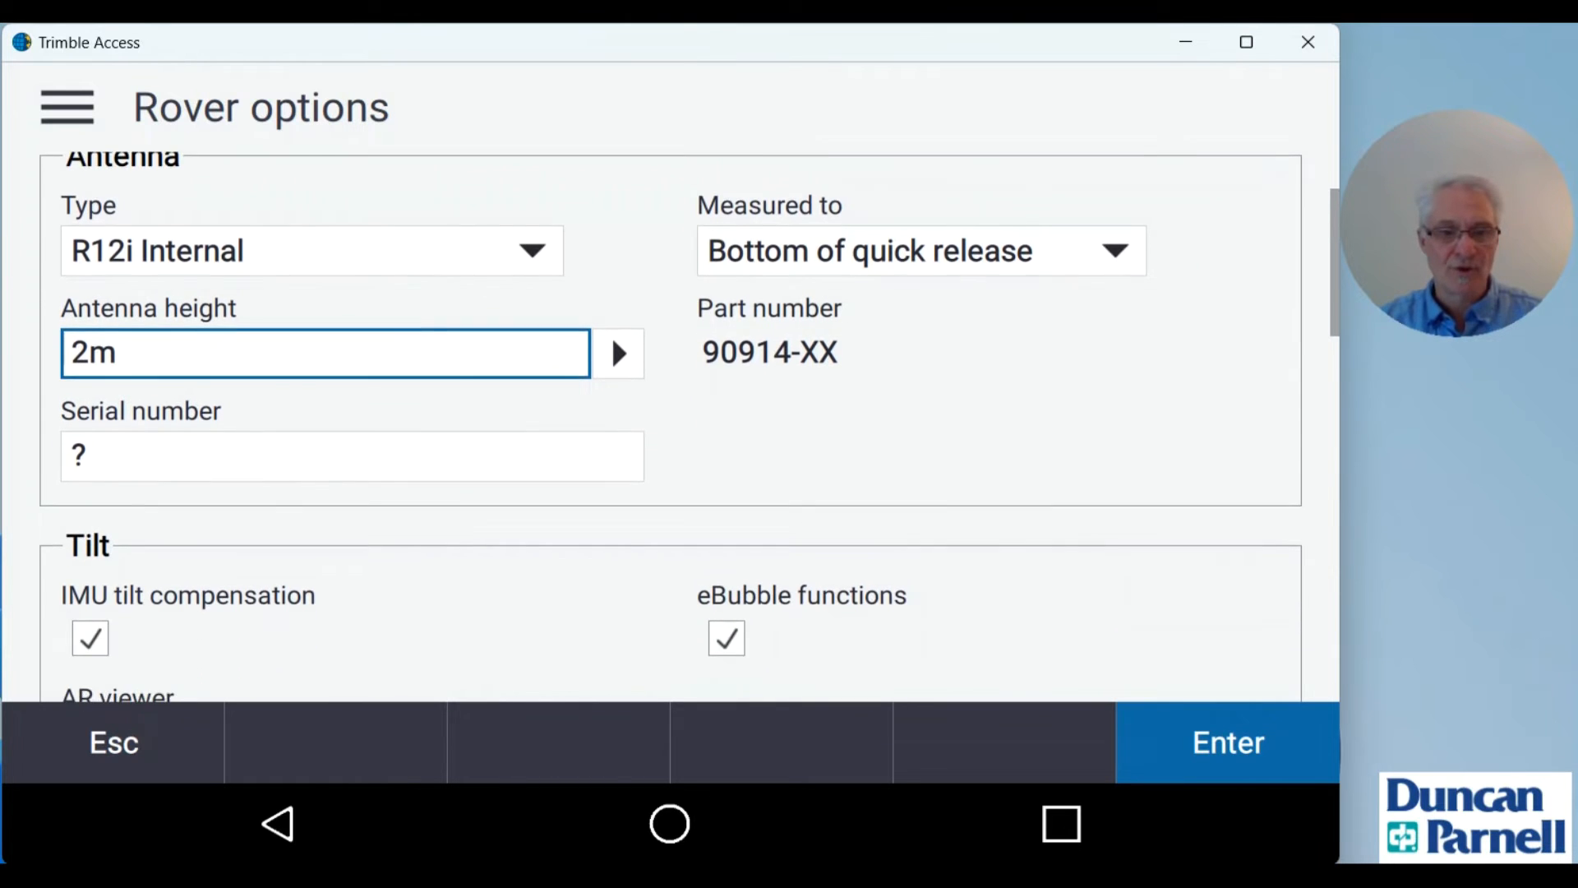
scroll("down", 3)
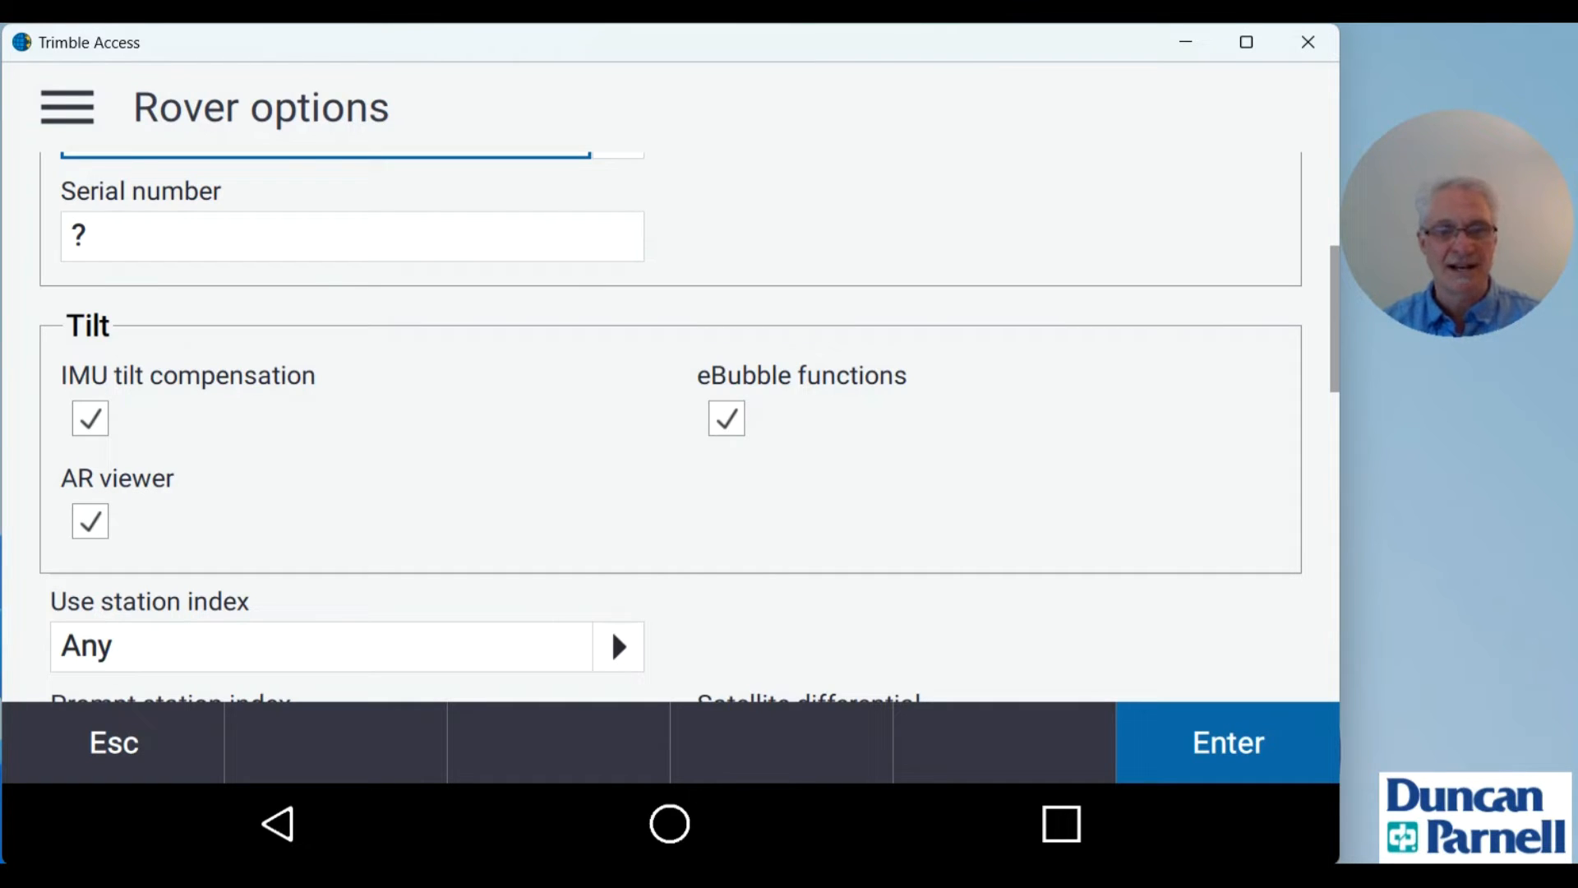
left_click(88, 521)
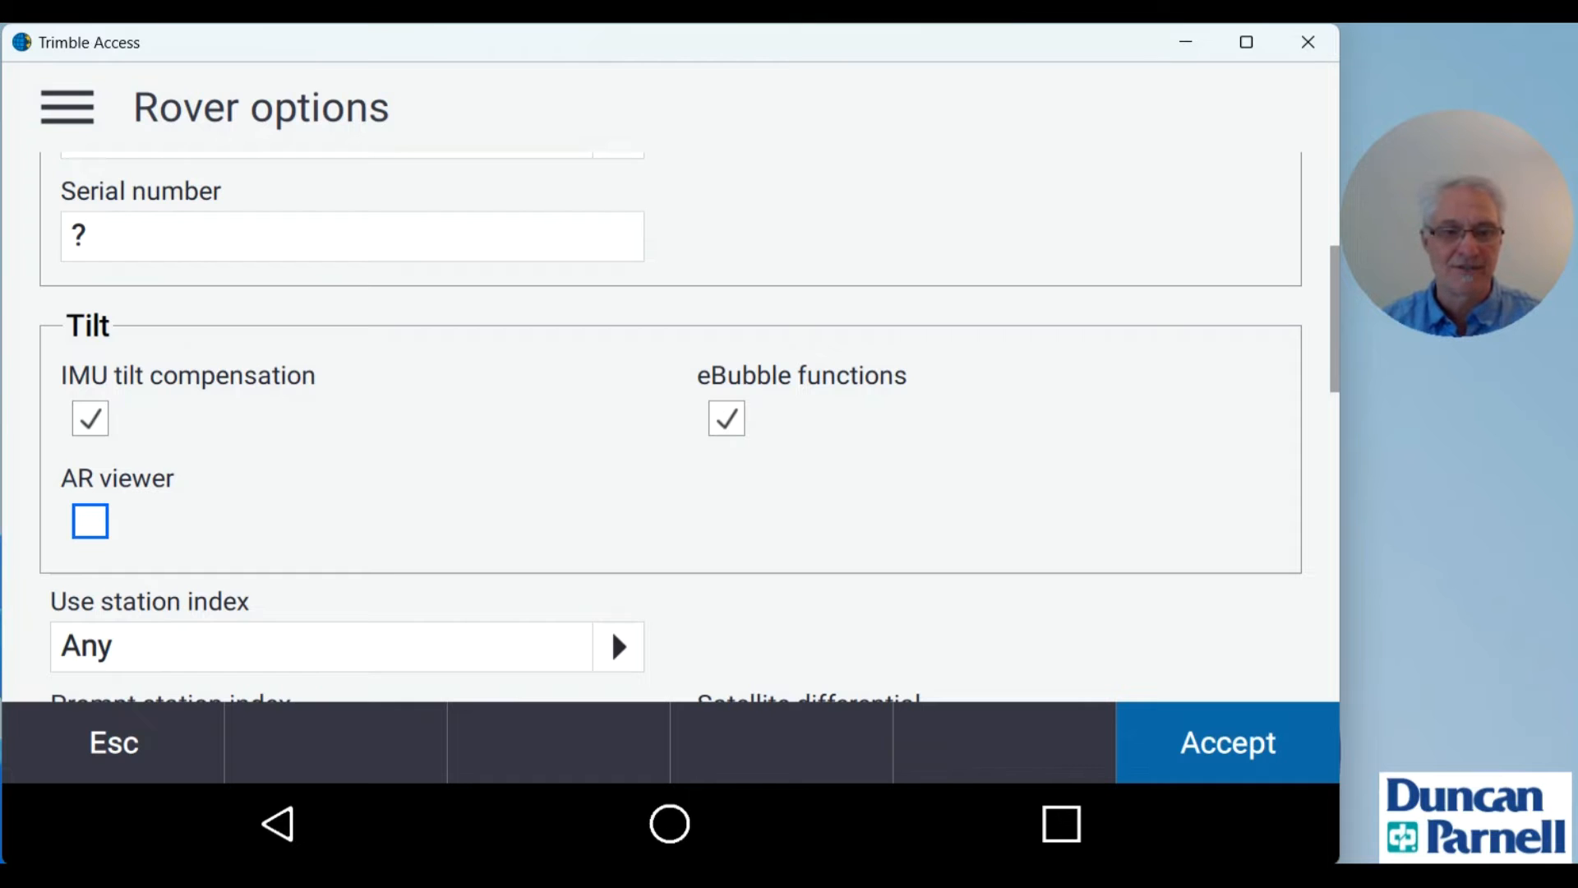
scroll("down", 3)
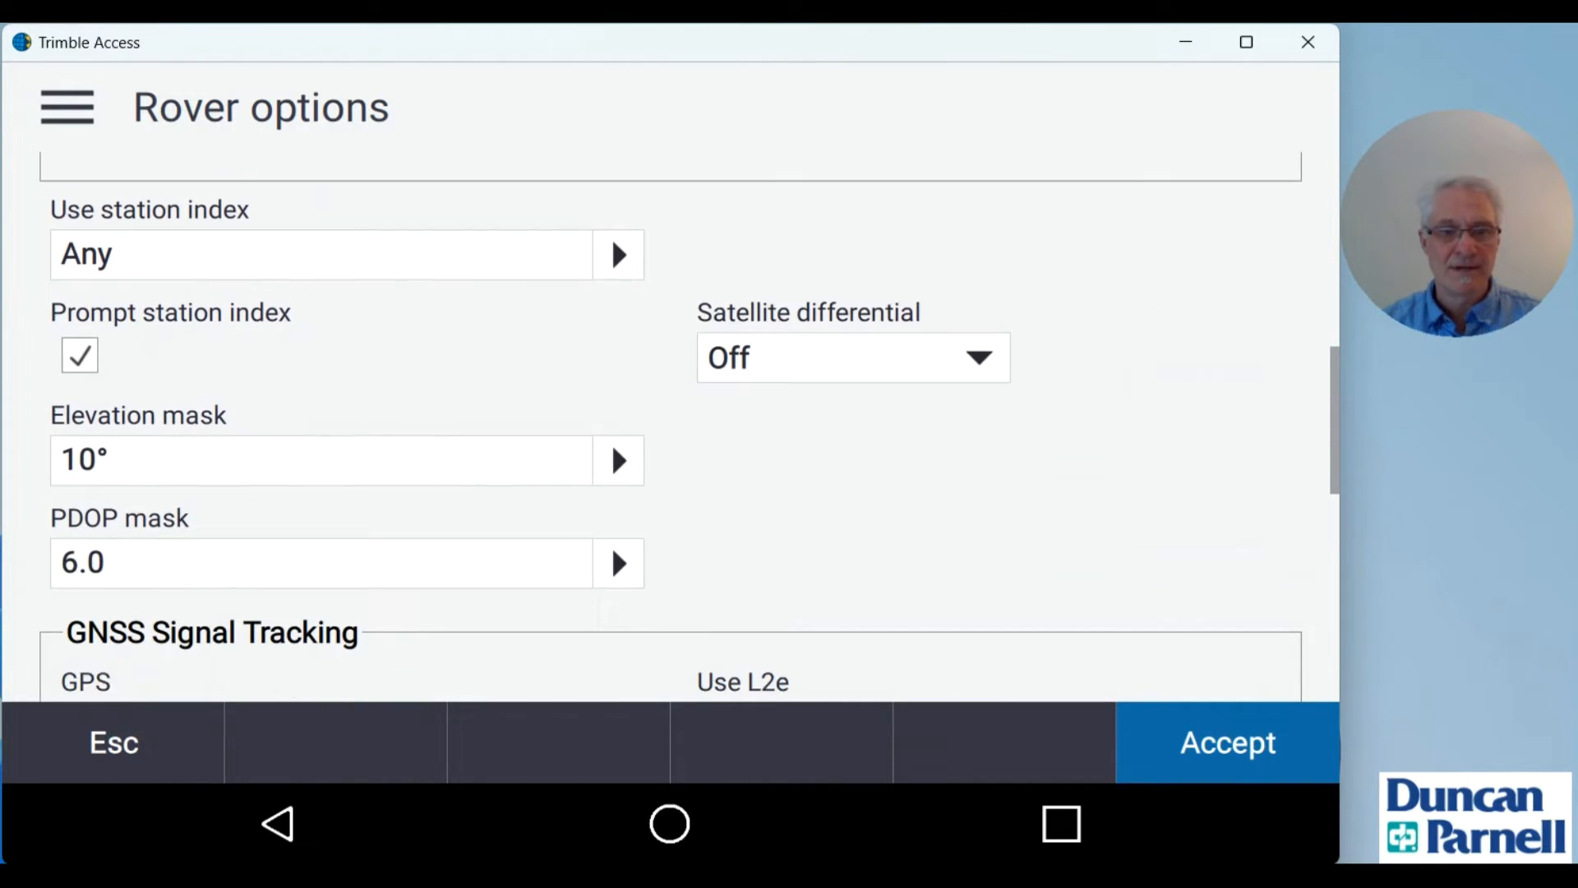
scroll("down", 3)
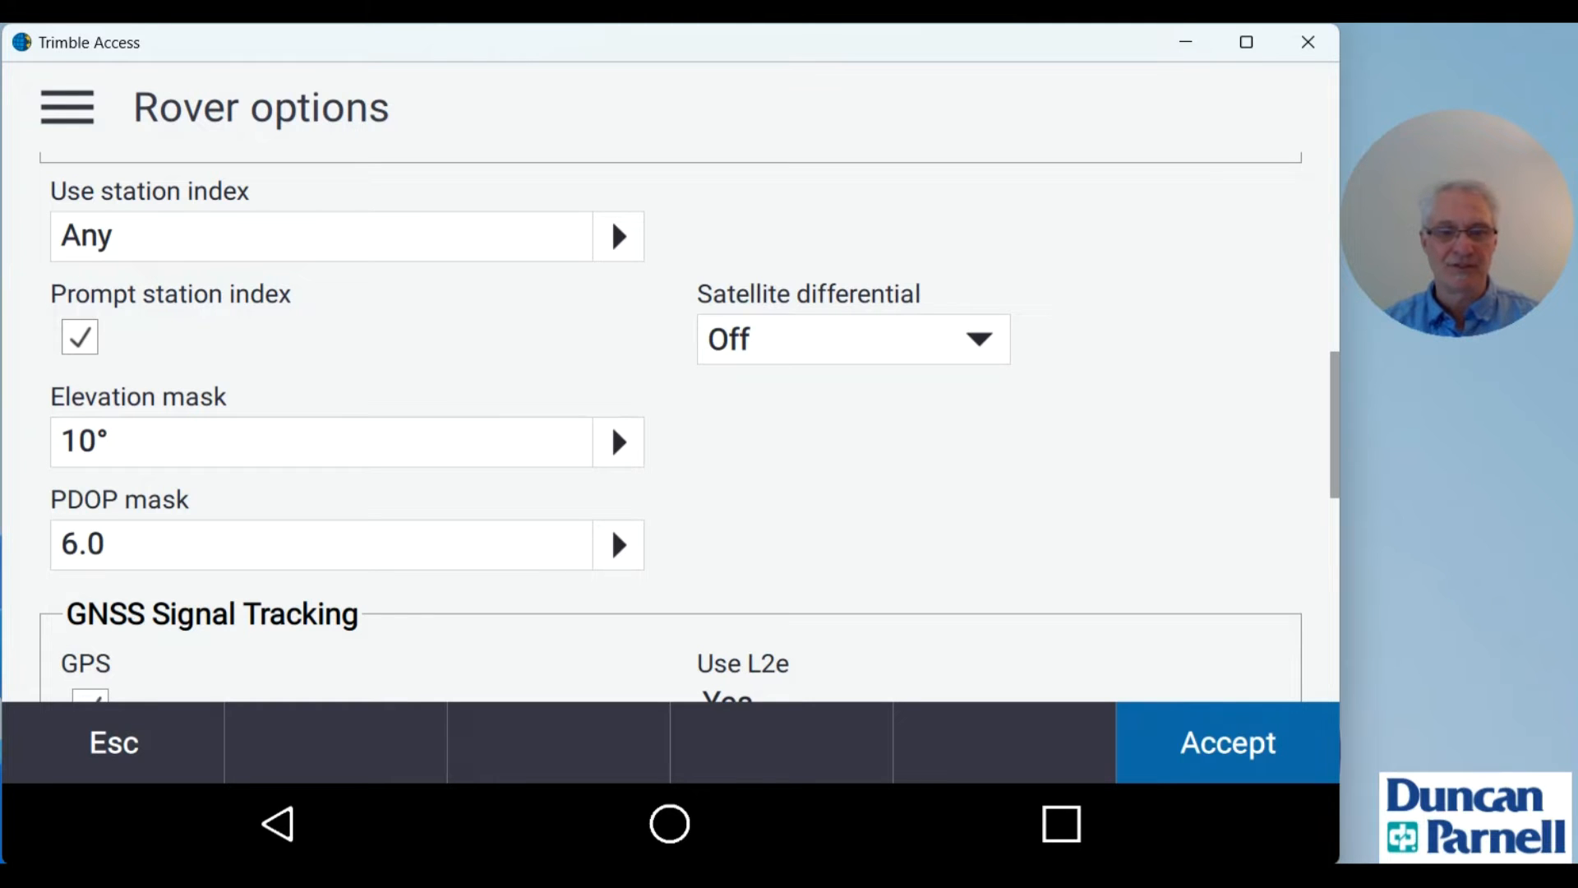
Step: Enable NavIC in the rover's GNSS Signal Tracking alongside the other constellations
scroll("down", 3)
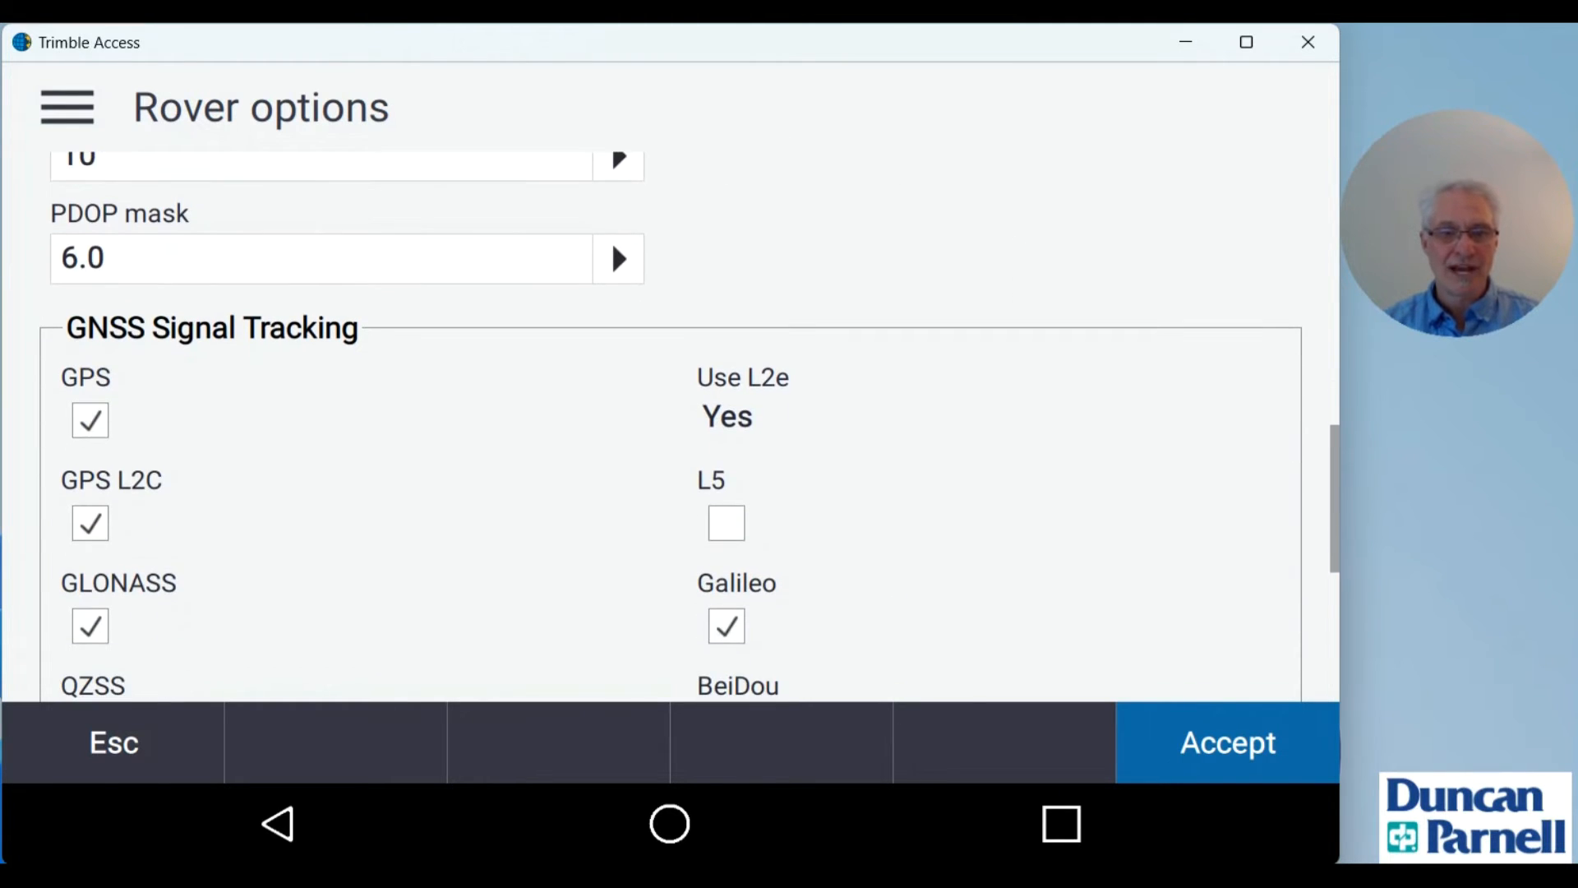
scroll("down", 3)
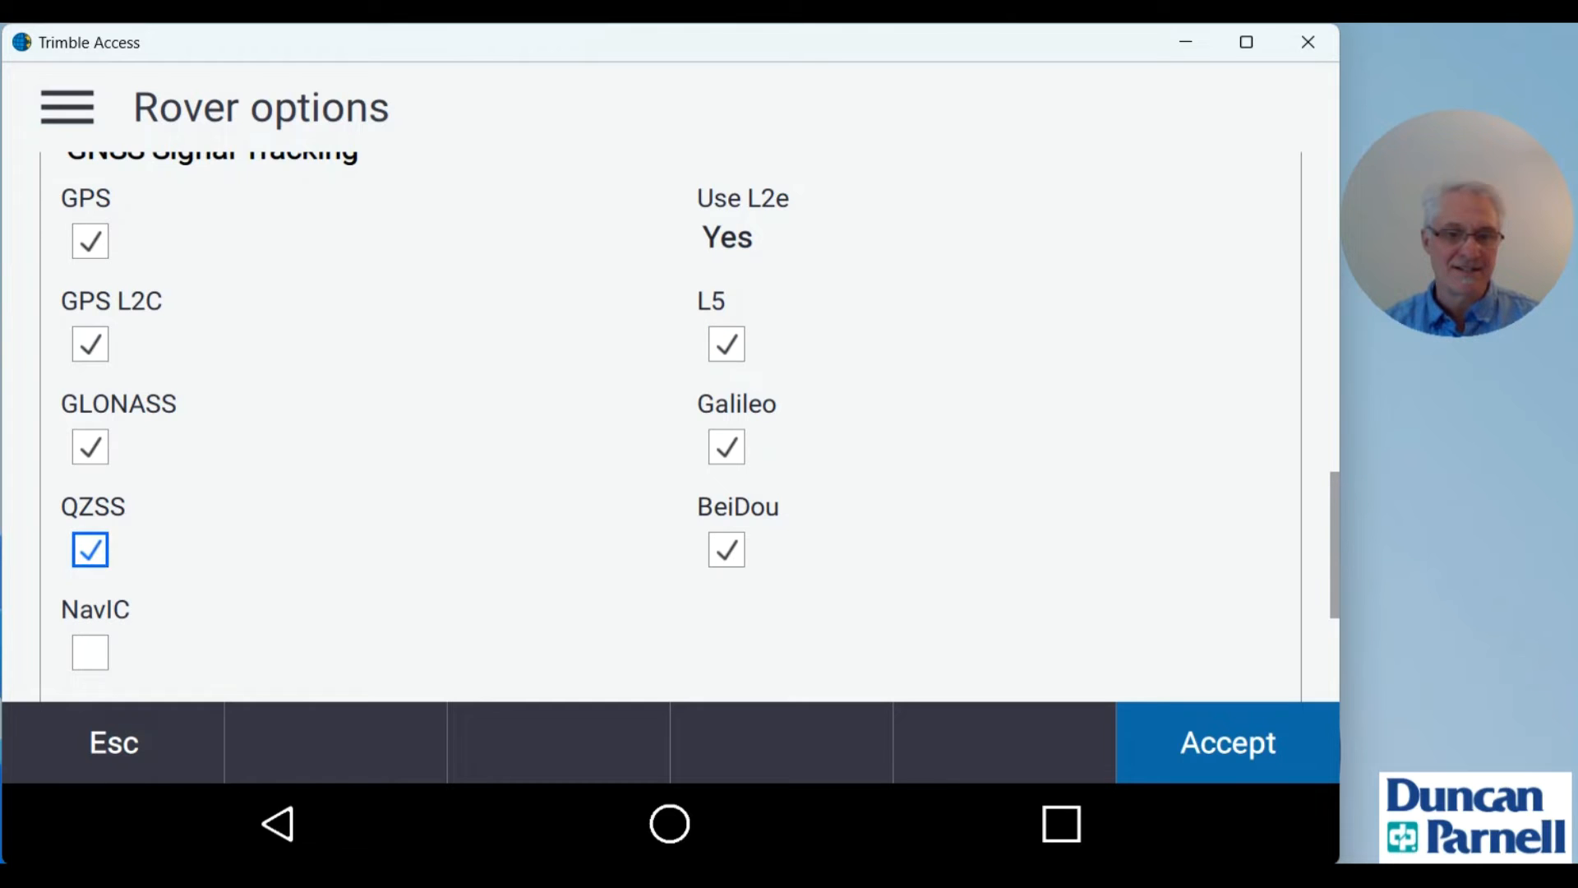
left_click(89, 653)
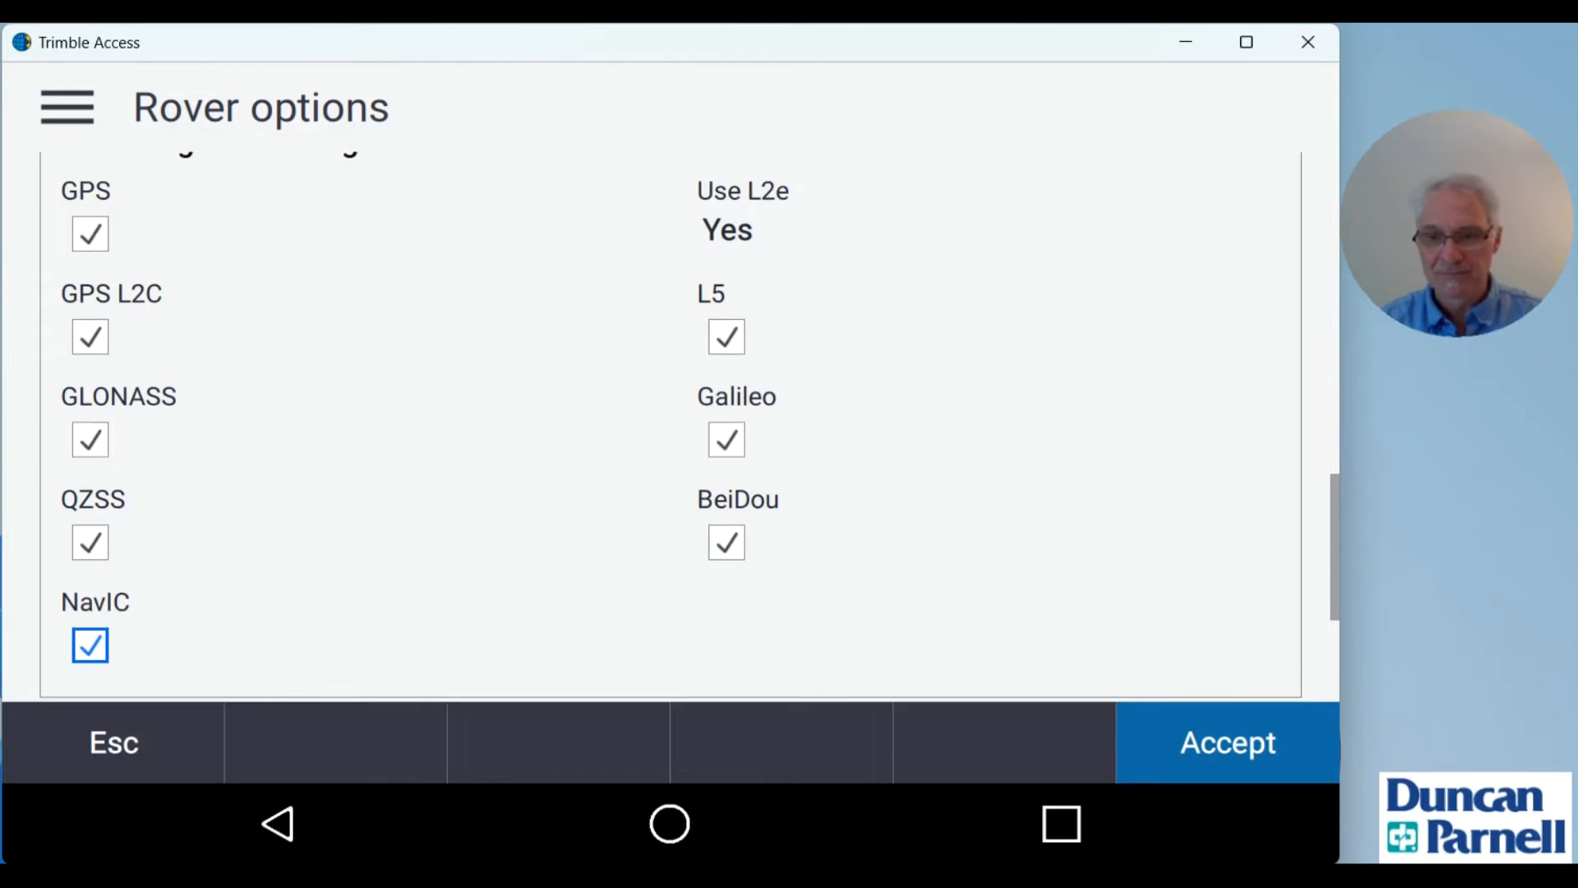
scroll("down", 3)
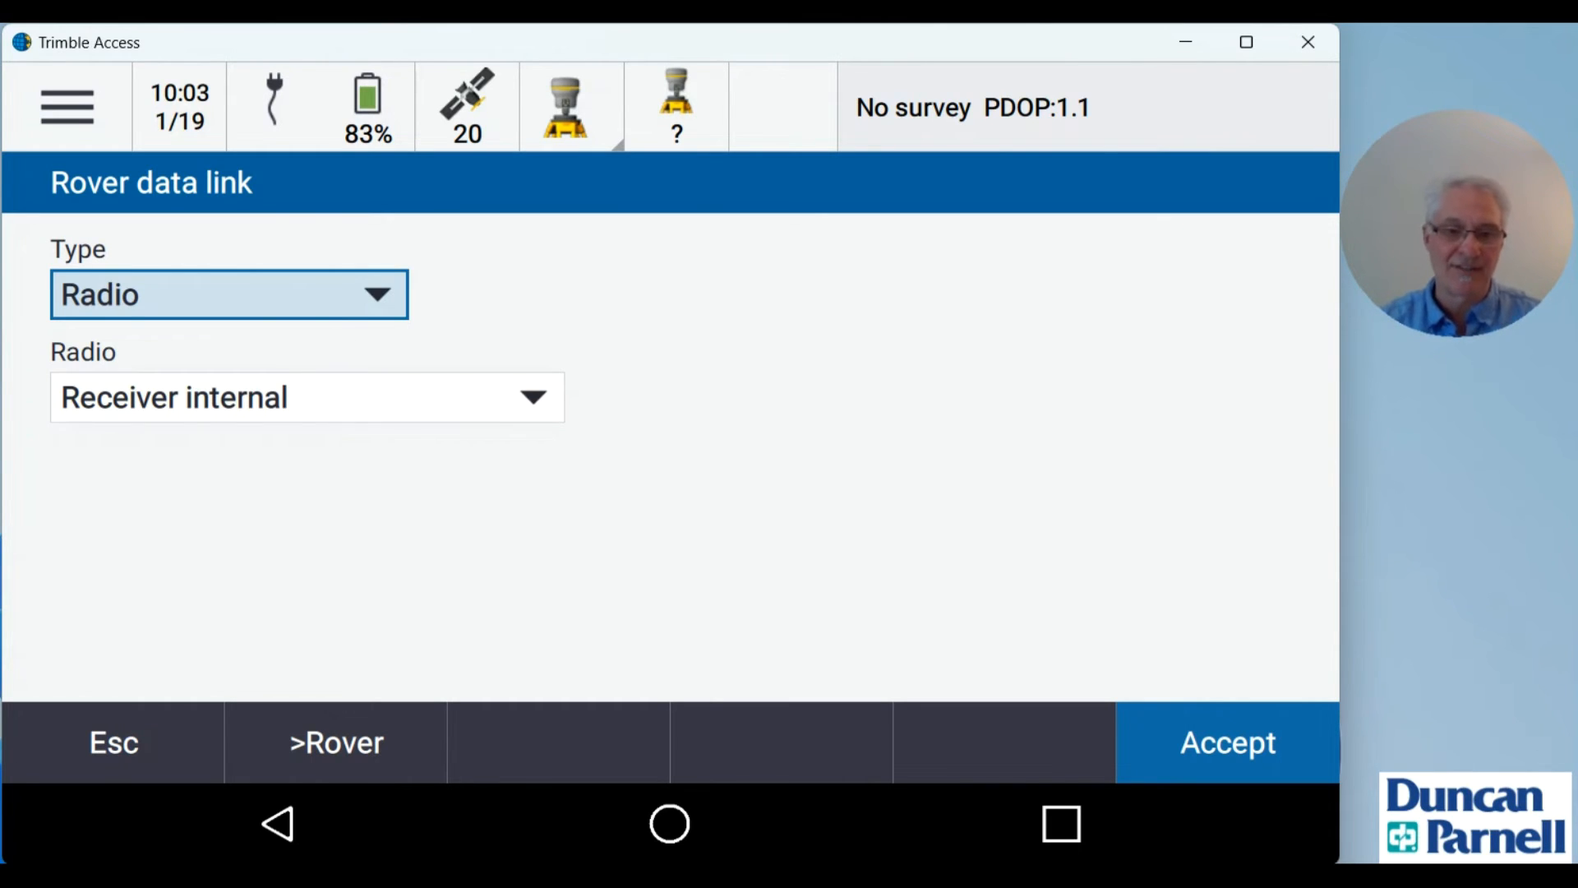
Step: Switch the controller to the rover receiver and connect to its internal radio settings
left_click(1226, 741)
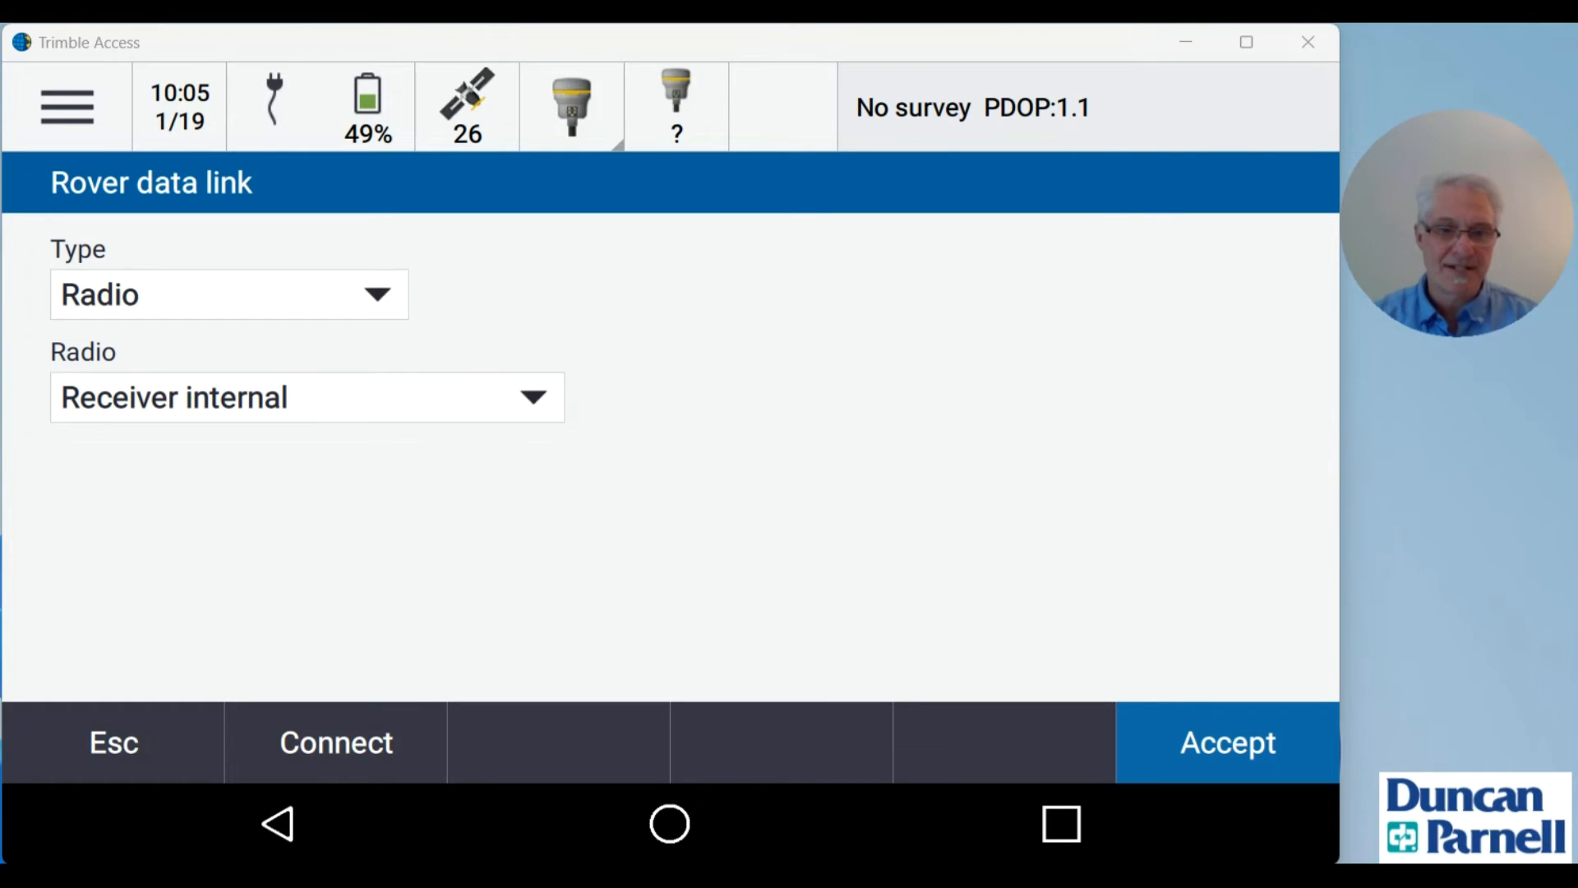
left_click(335, 741)
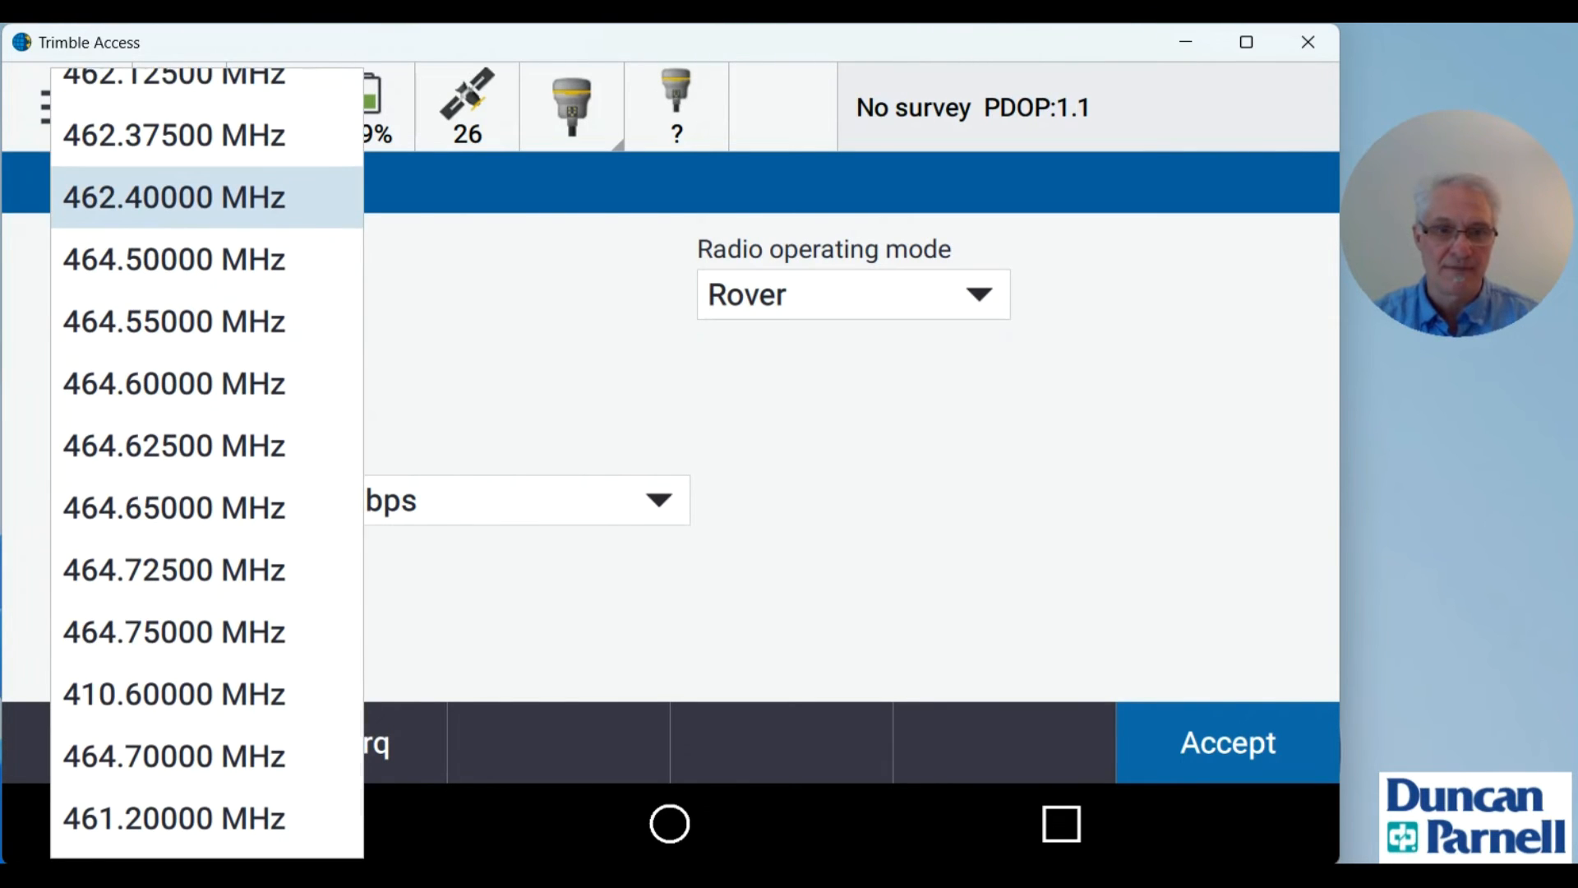
Step: Set the rover radio to 464.50000 MHz, accept it, and select Base options
left_click(172, 260)
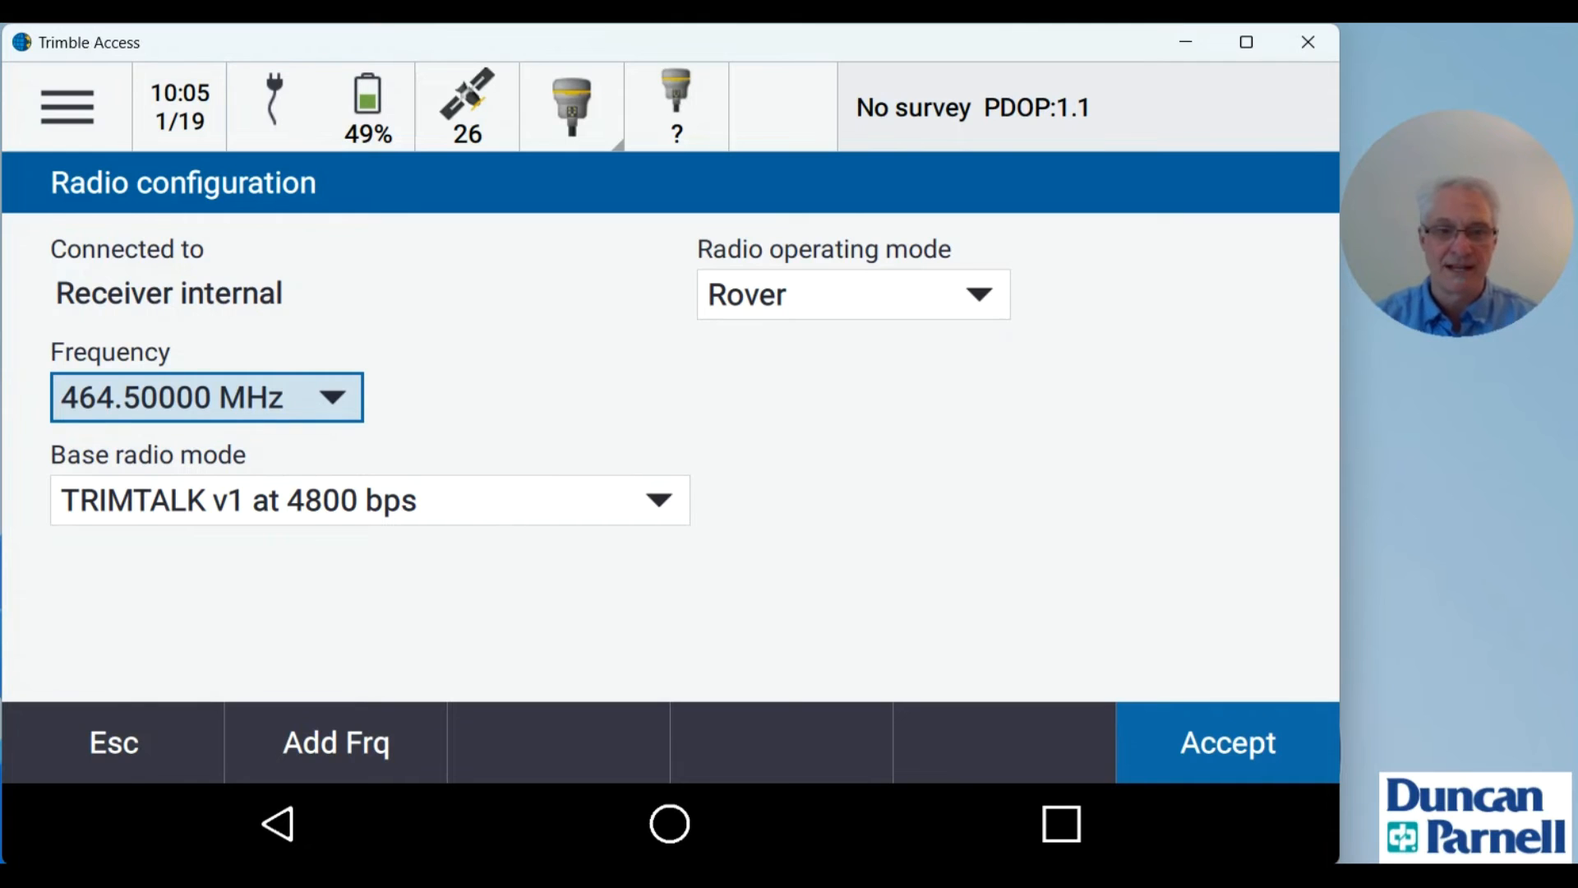
left_click(1226, 743)
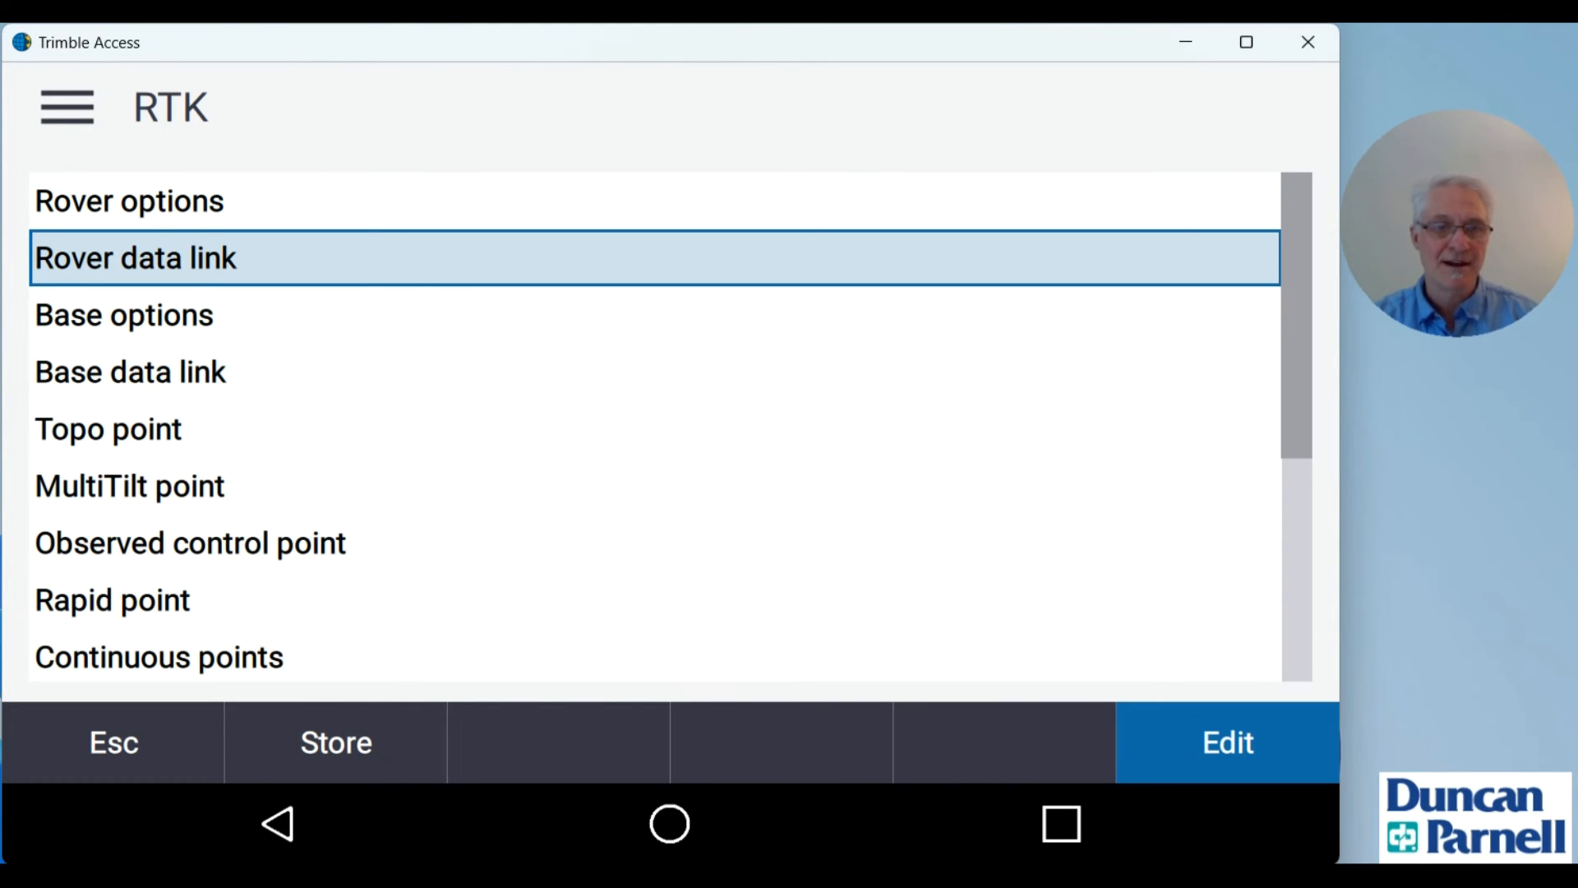
left_click(123, 314)
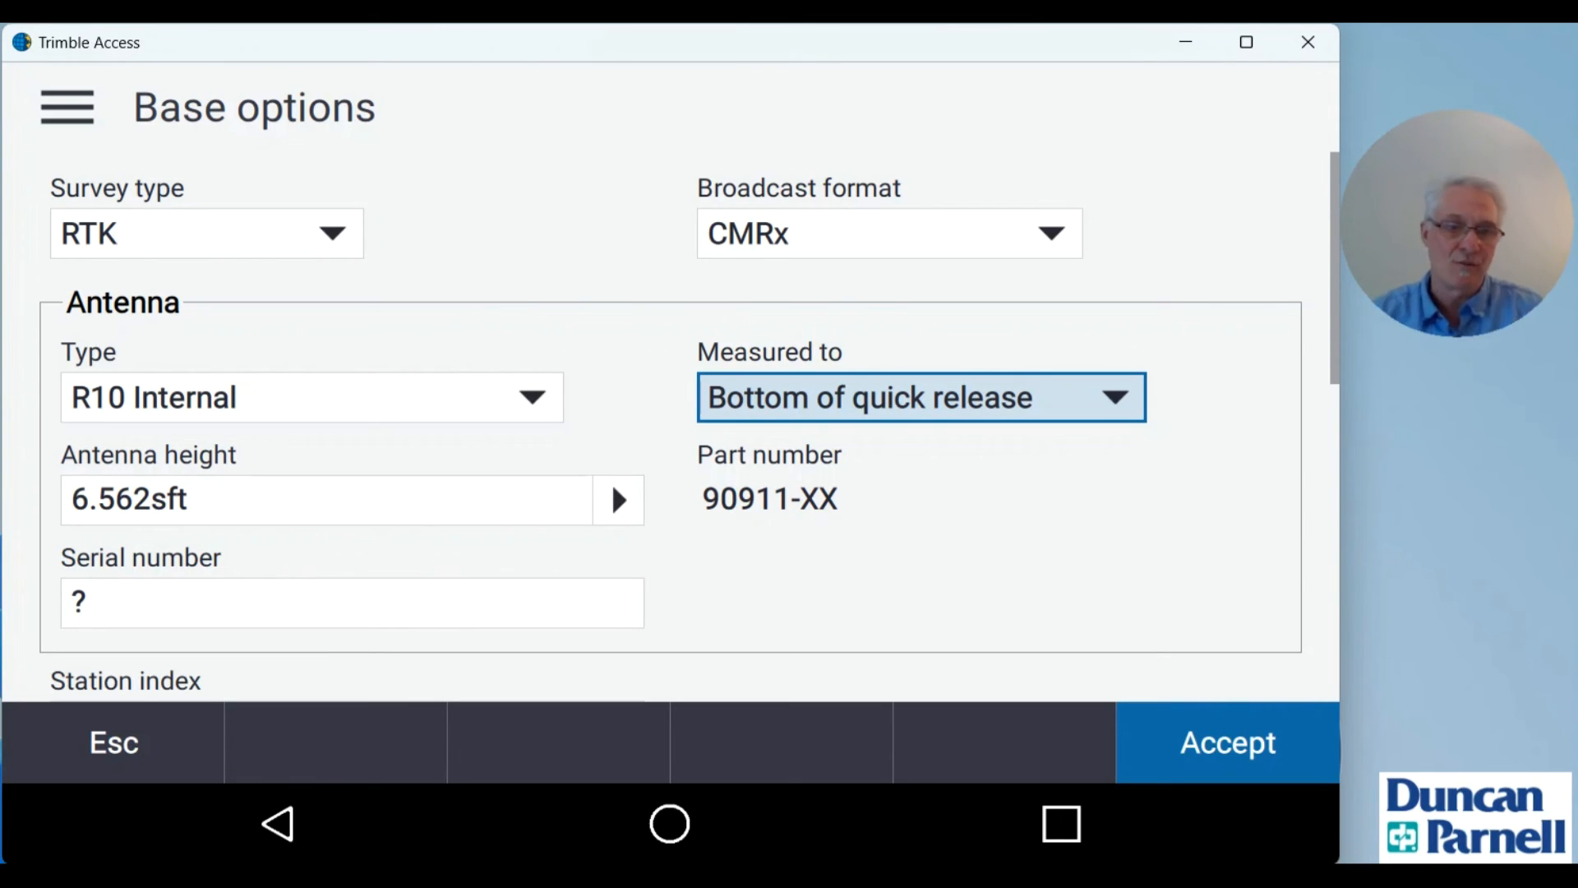
Step: Scroll through the base options past antenna height, station index 13 and 10° mask
scroll("down", 3)
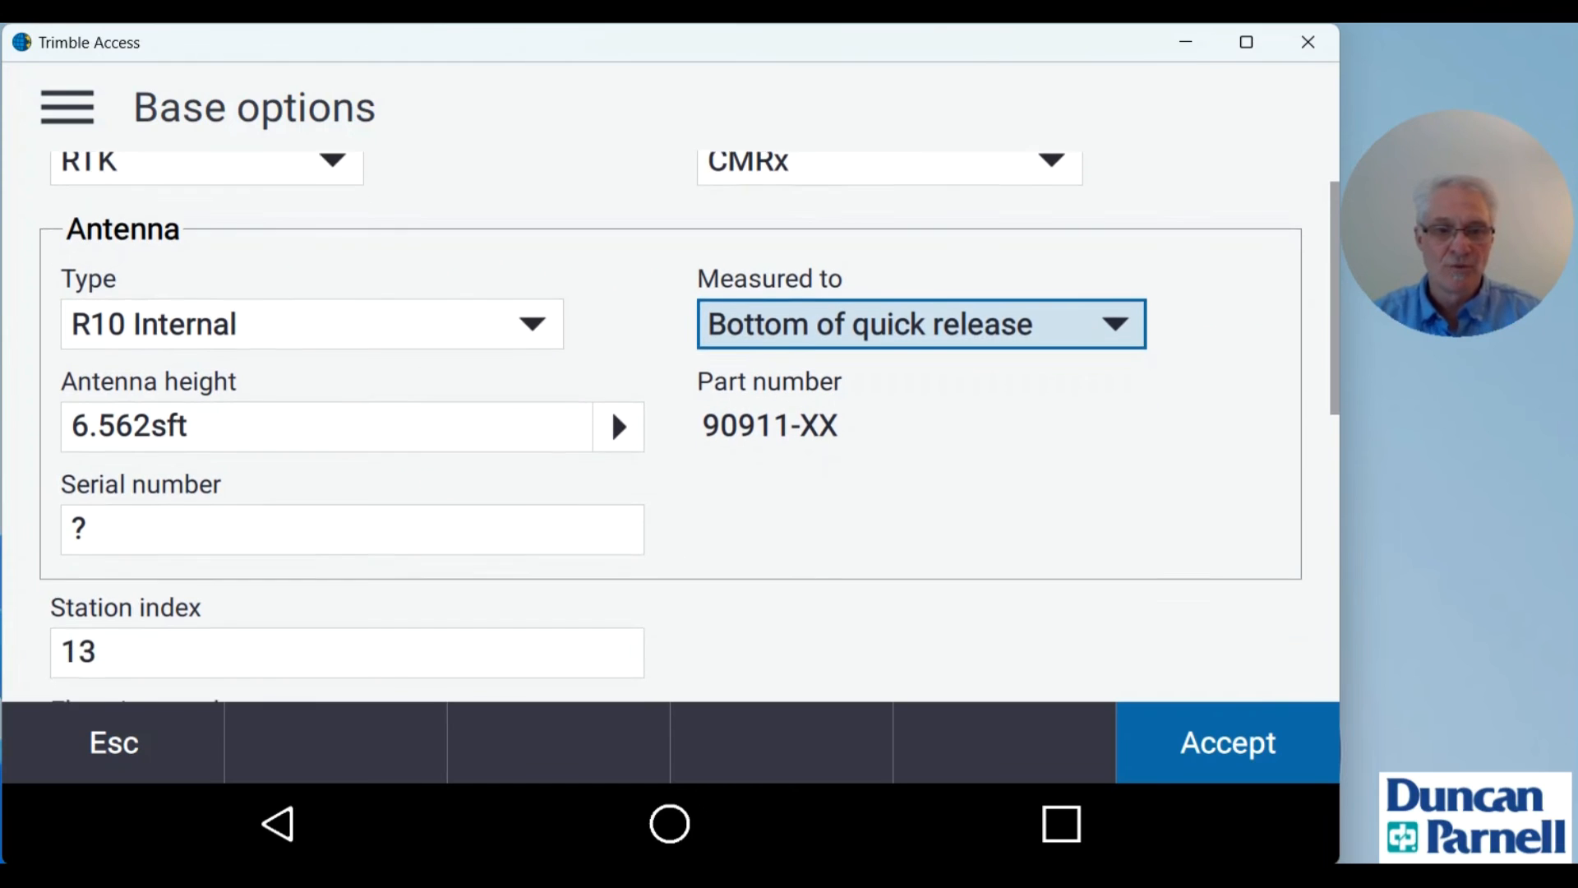
scroll("down", 3)
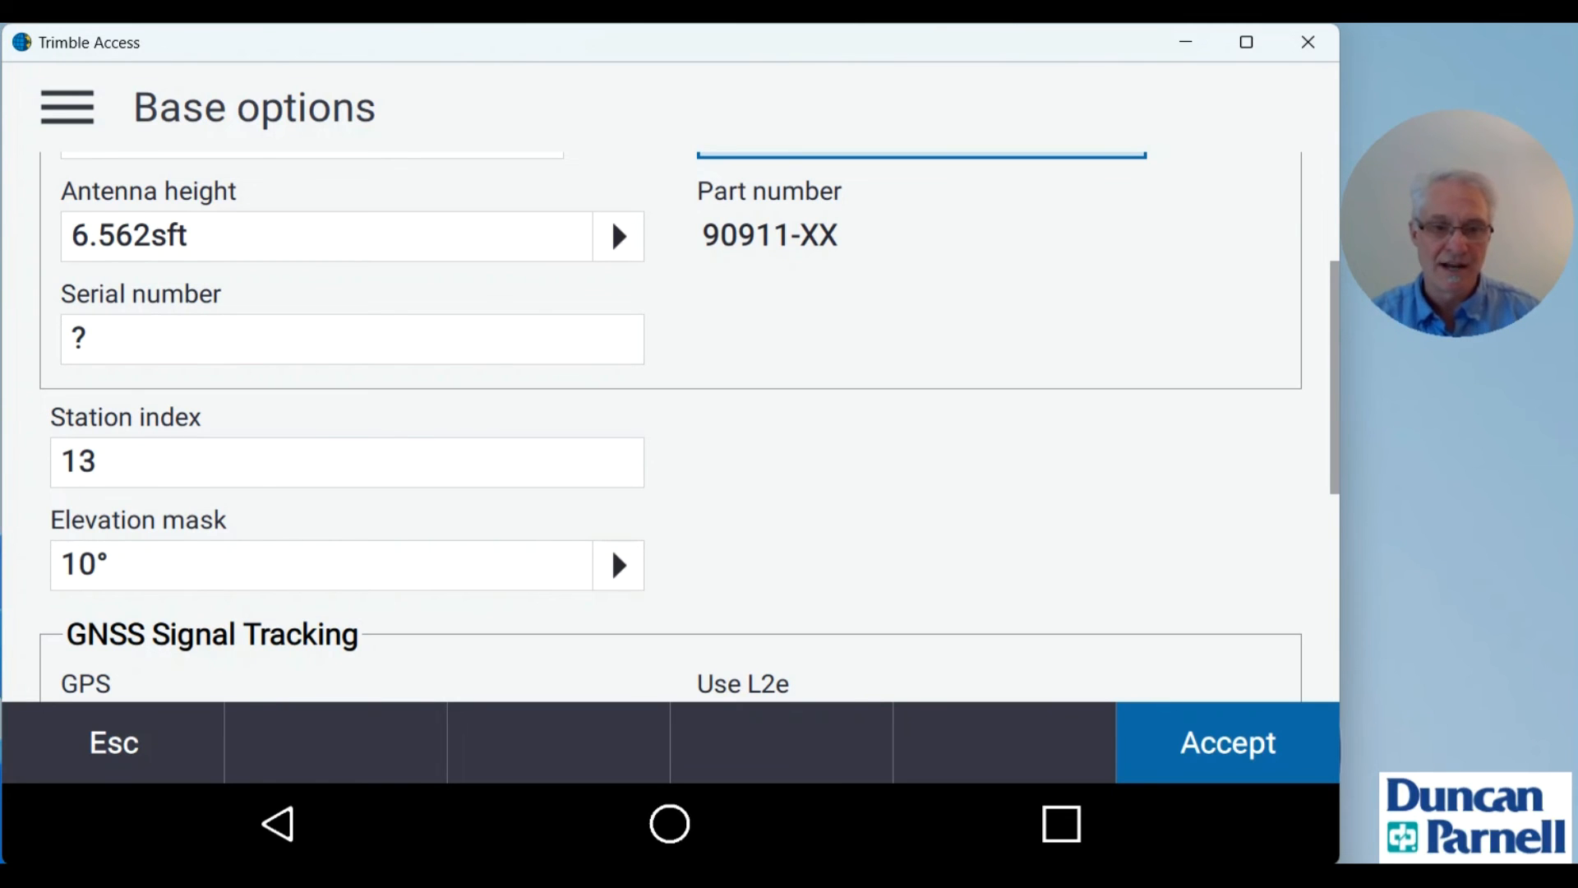
scroll("down", 3)
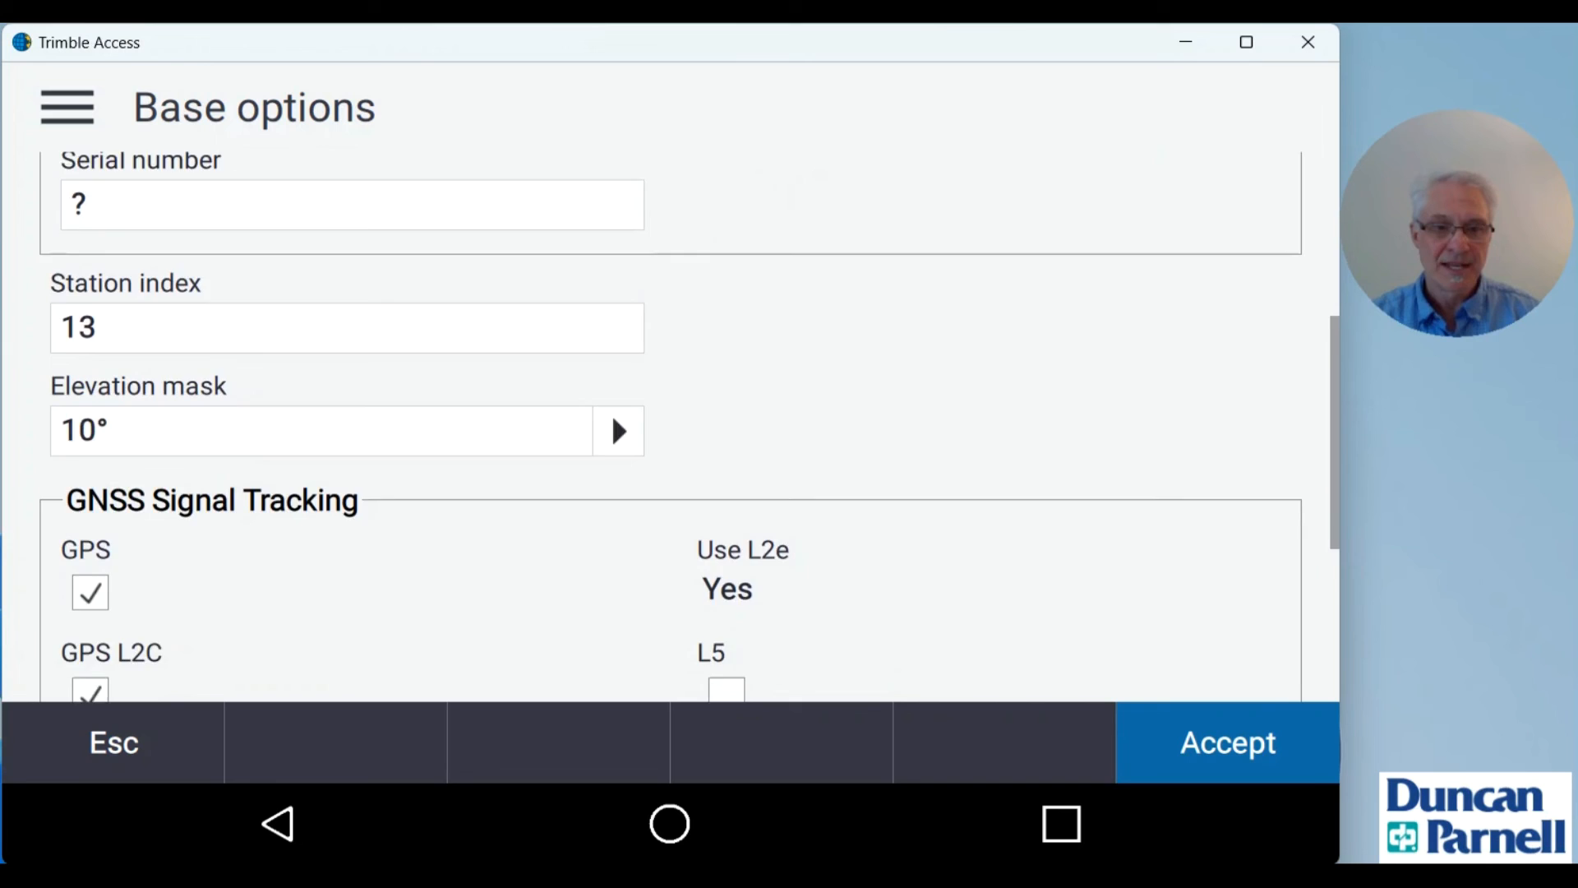
Step: Accept the base options with all constellations except NavIC tracked
scroll("down", 3)
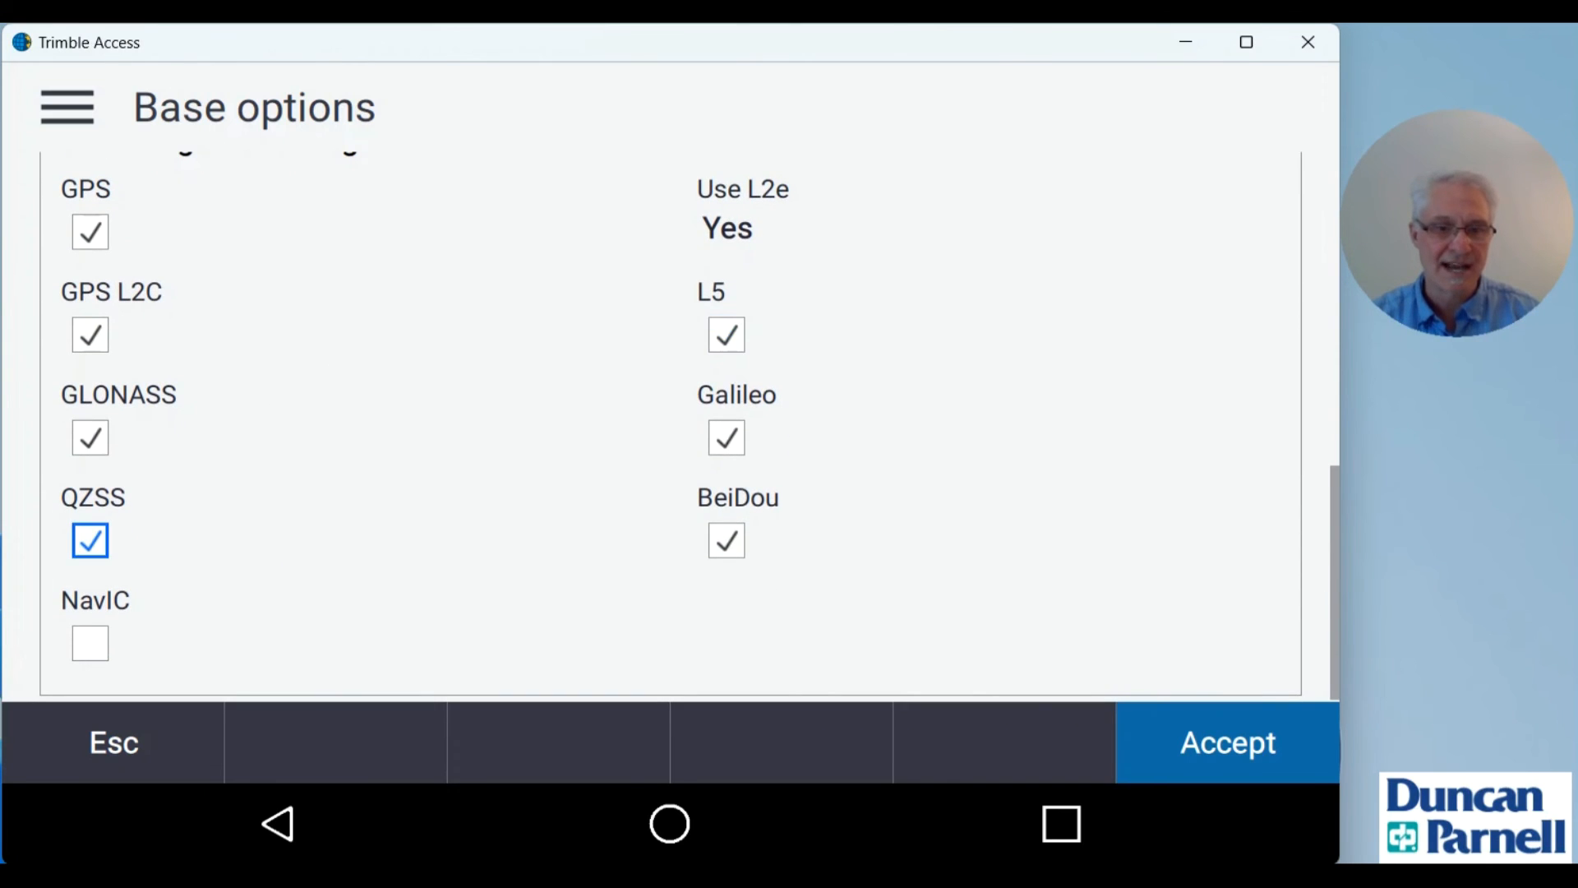
left_click(89, 642)
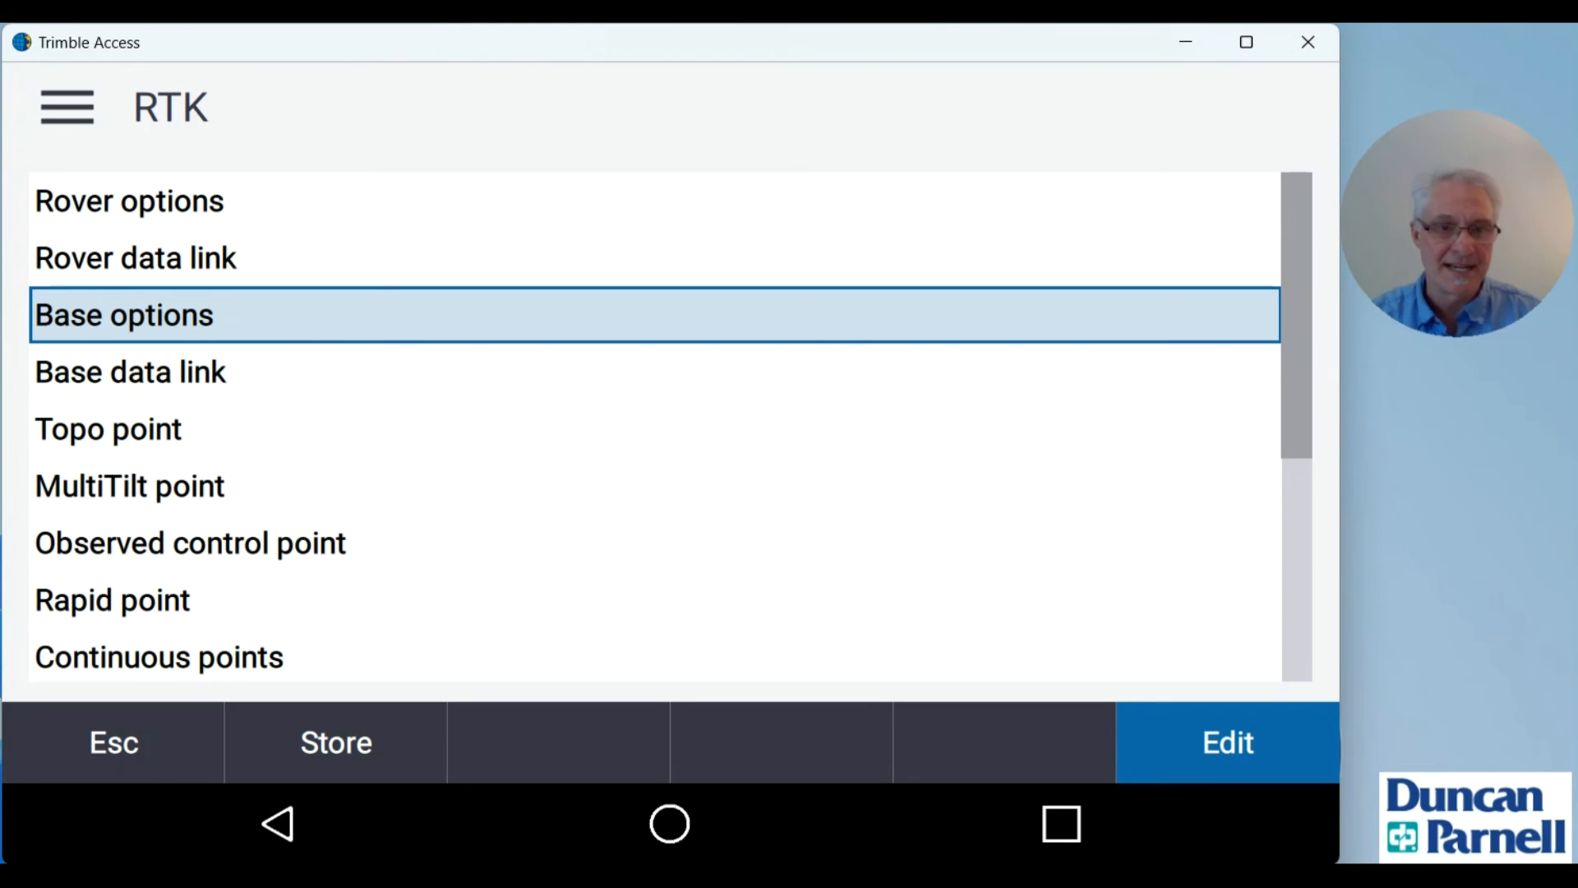
Step: Edit the base data link on receiver internal radio and switch the controller to the base
left_click(1224, 741)
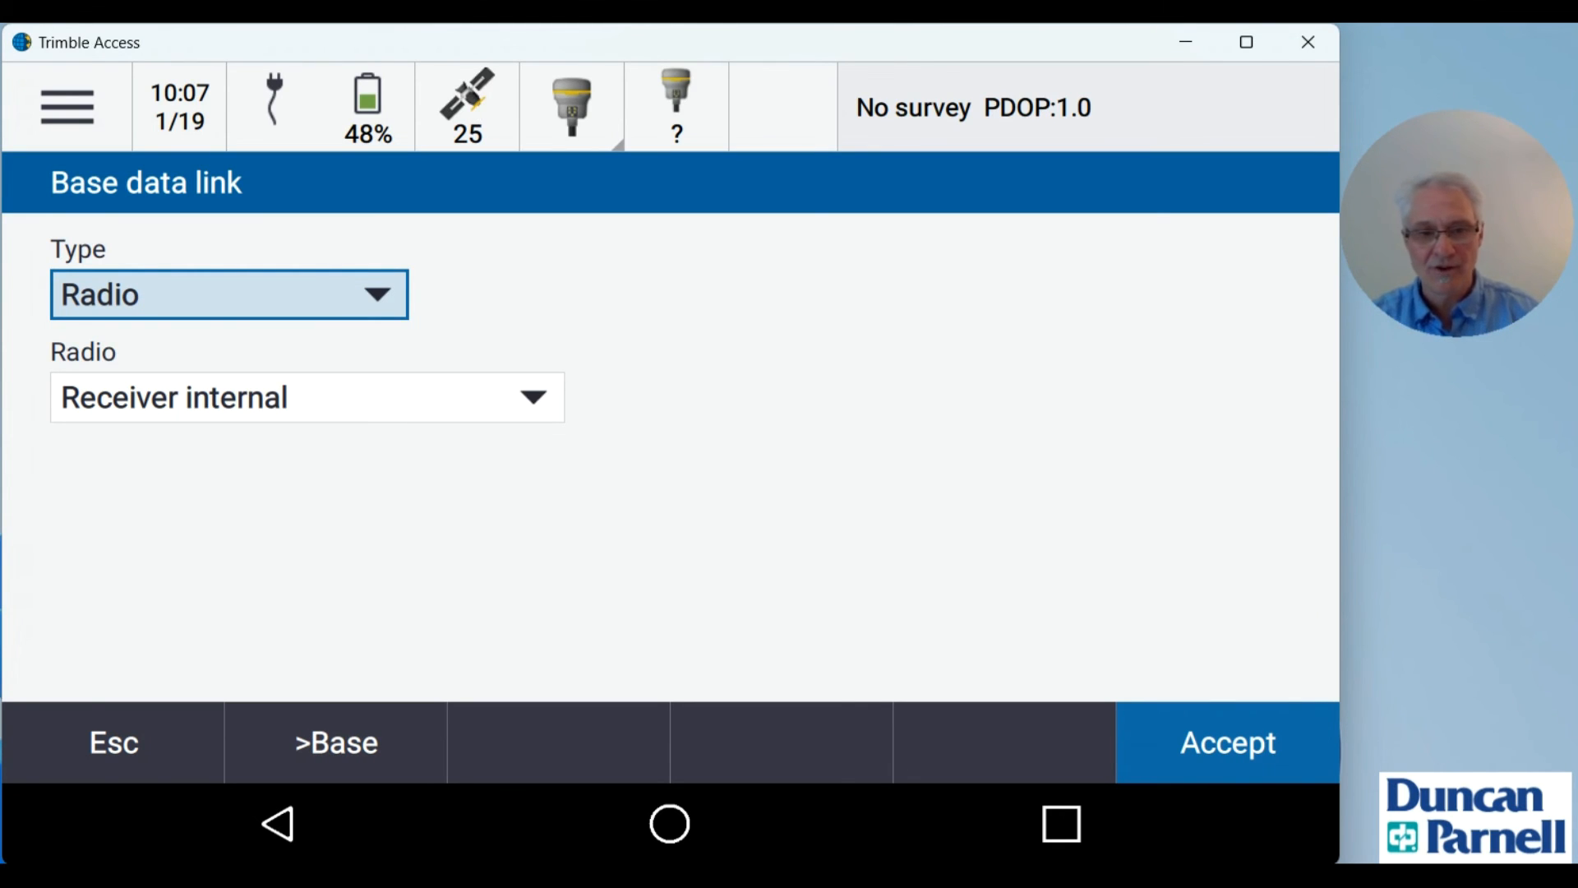
left_click(1226, 743)
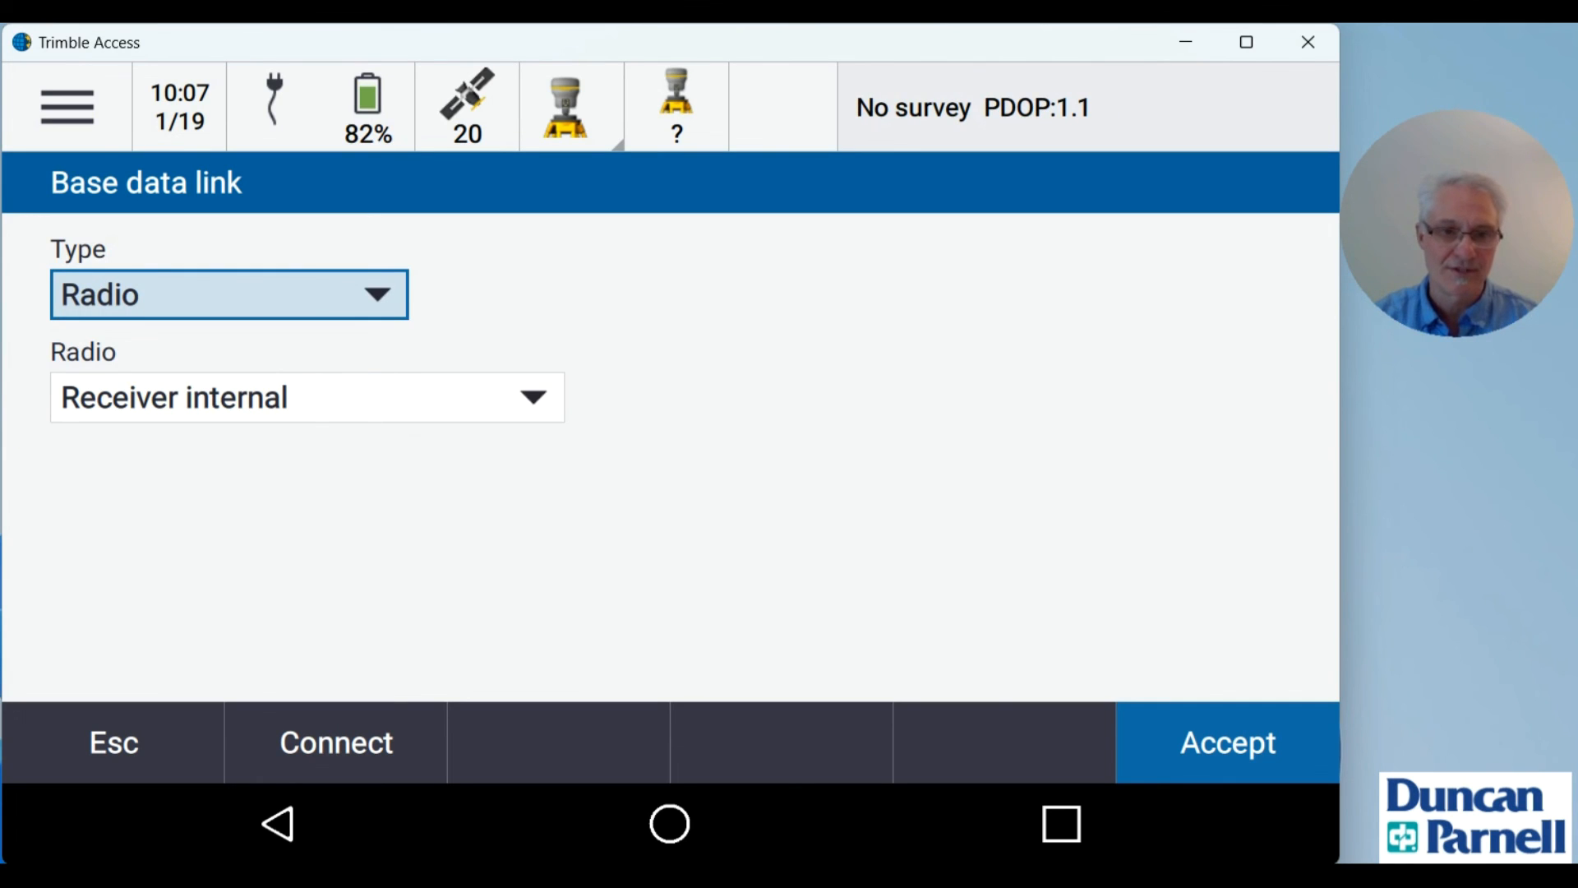
Step: Configure the base radio in Base mode at 464.50000 MHz, TRIMTALK v1, 2W, and save the data link
left_click(336, 742)
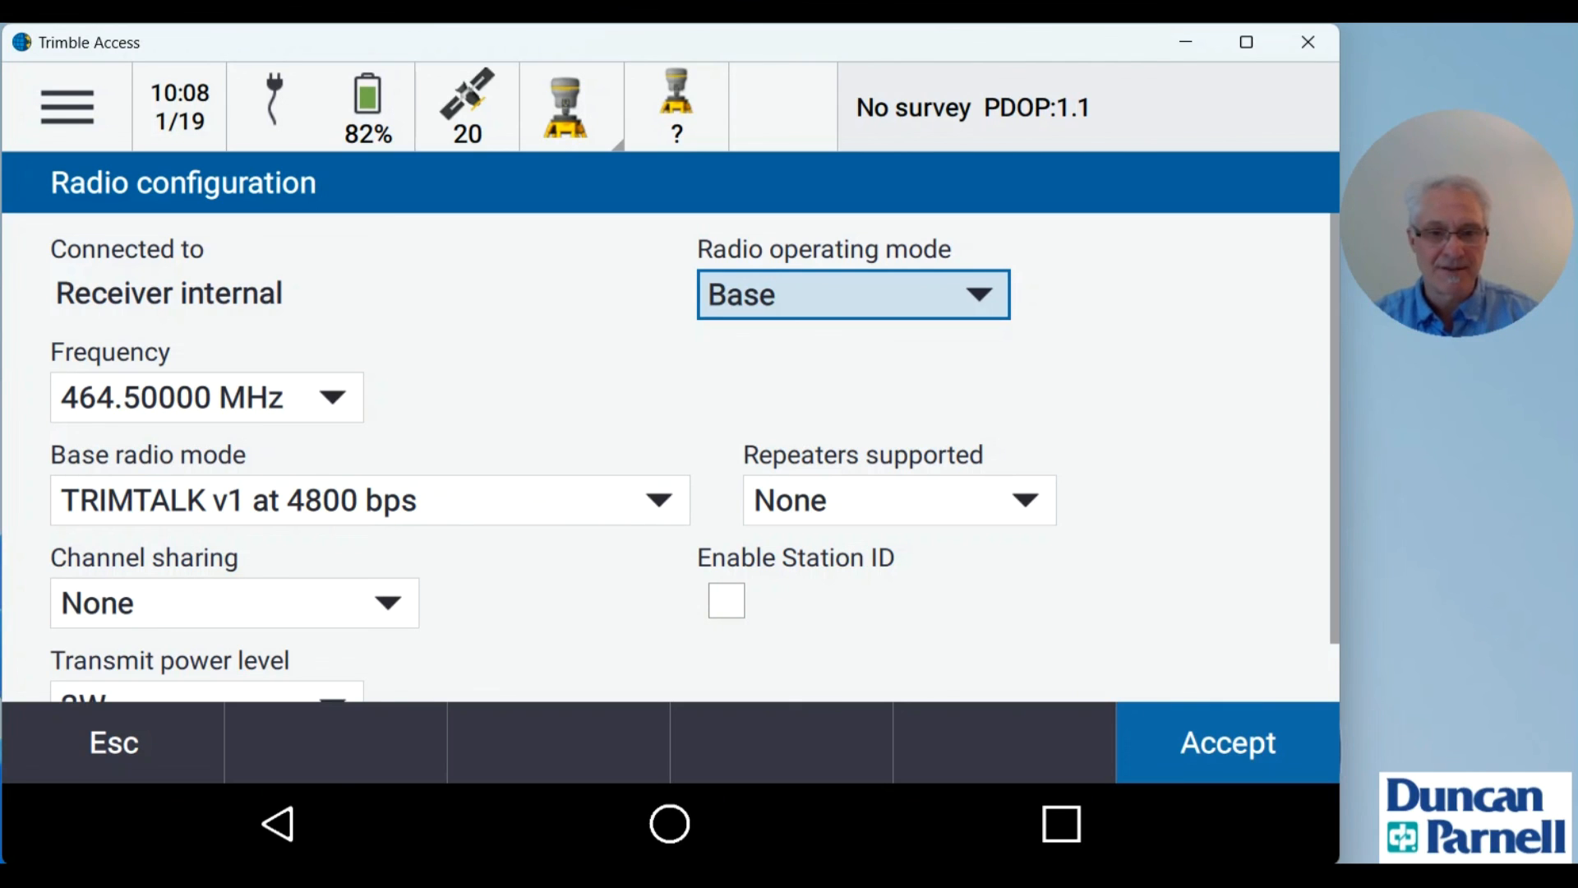
scroll("down", 3)
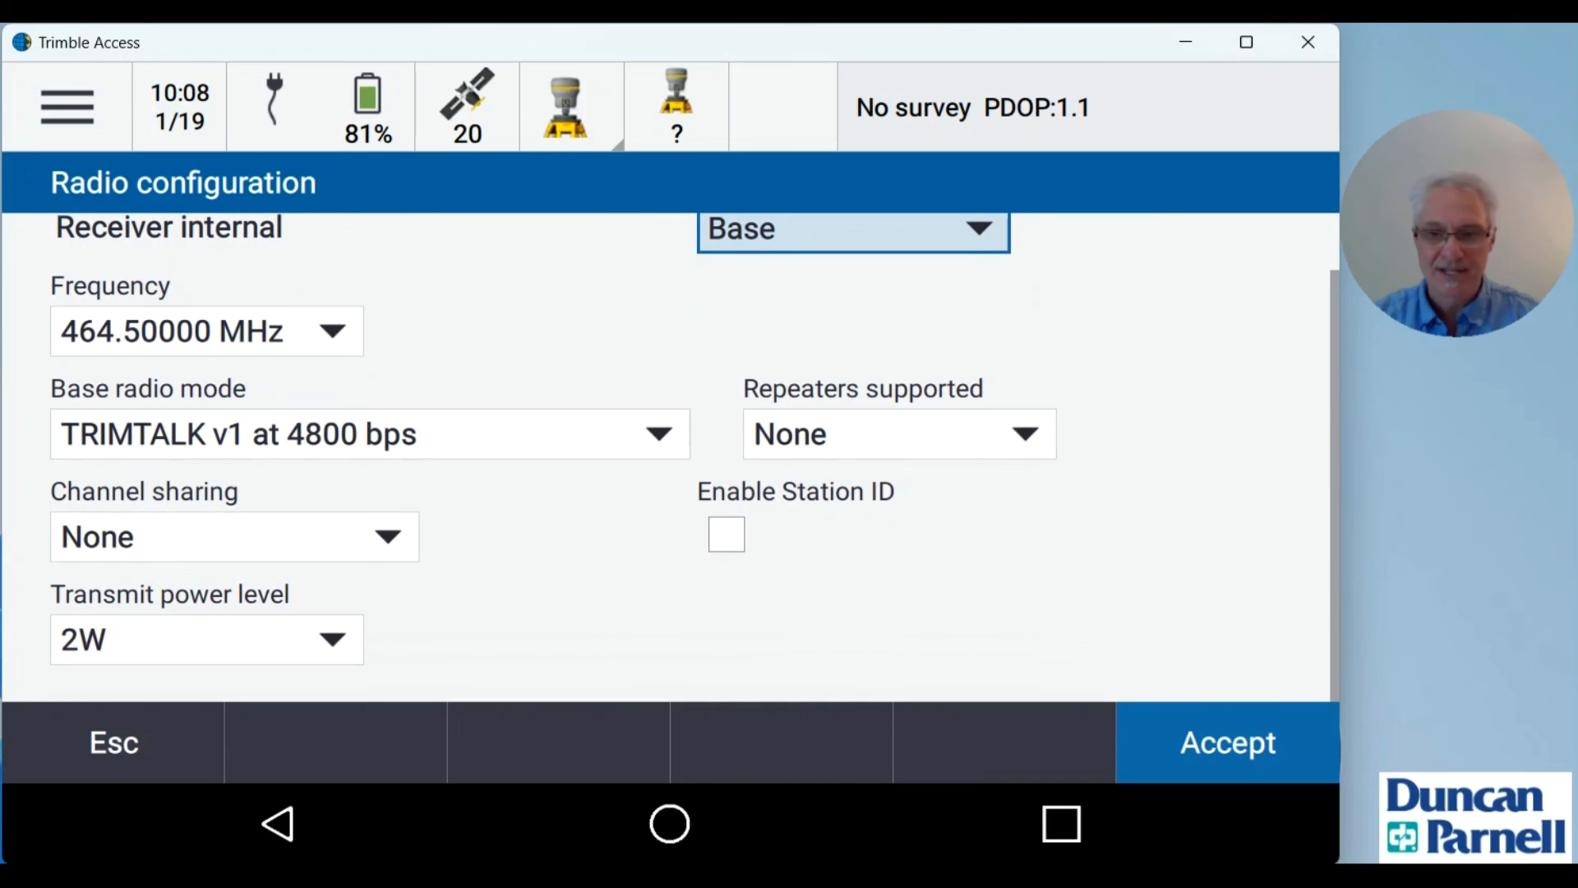
left_click(1226, 741)
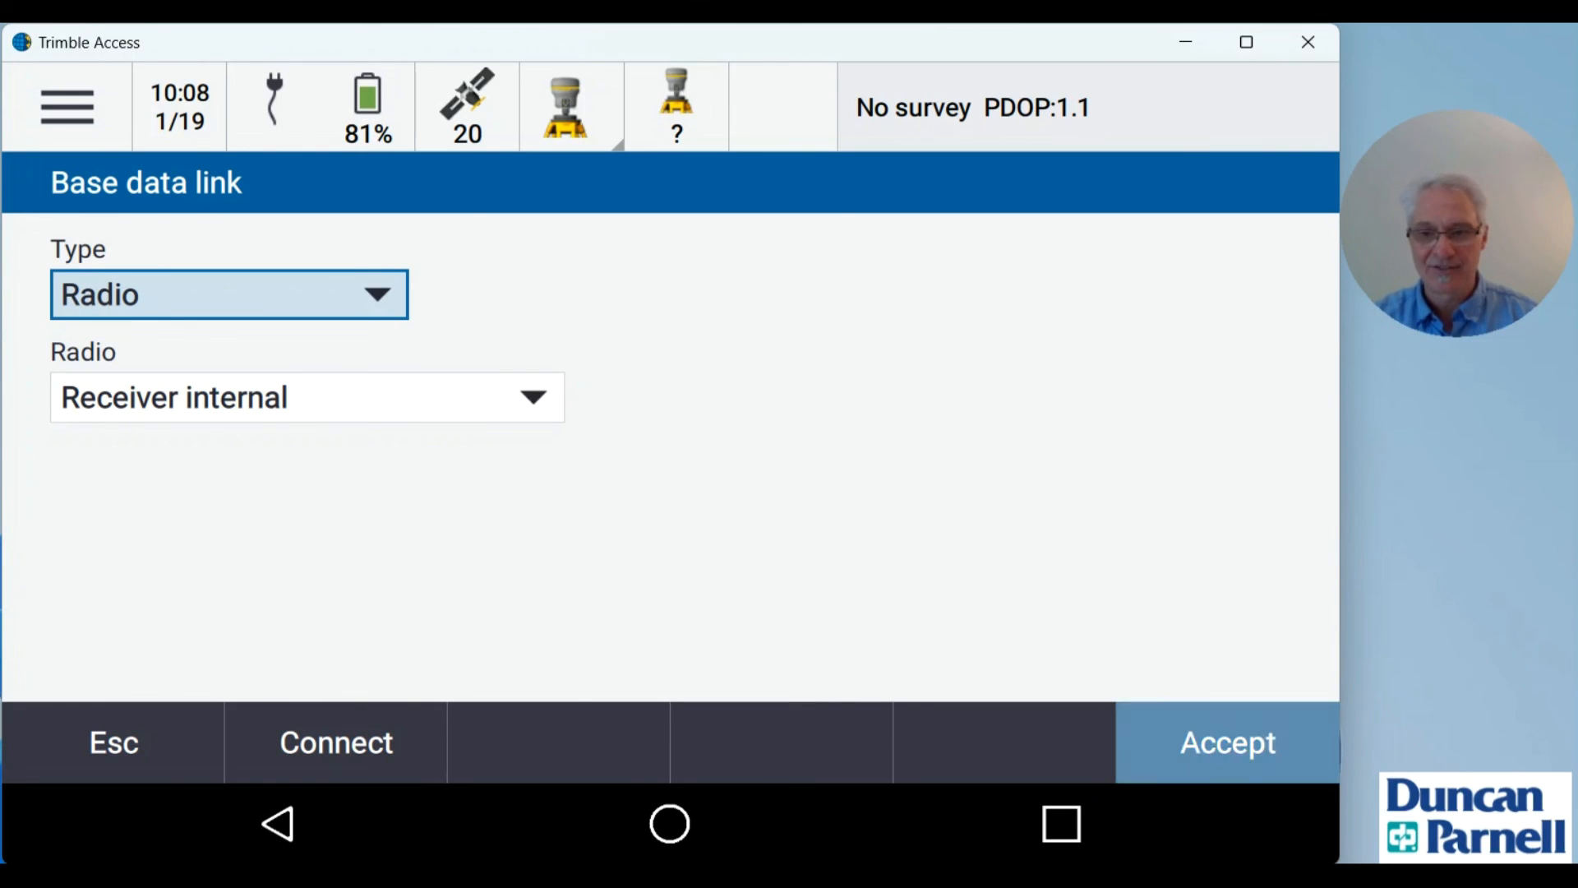
left_click(113, 742)
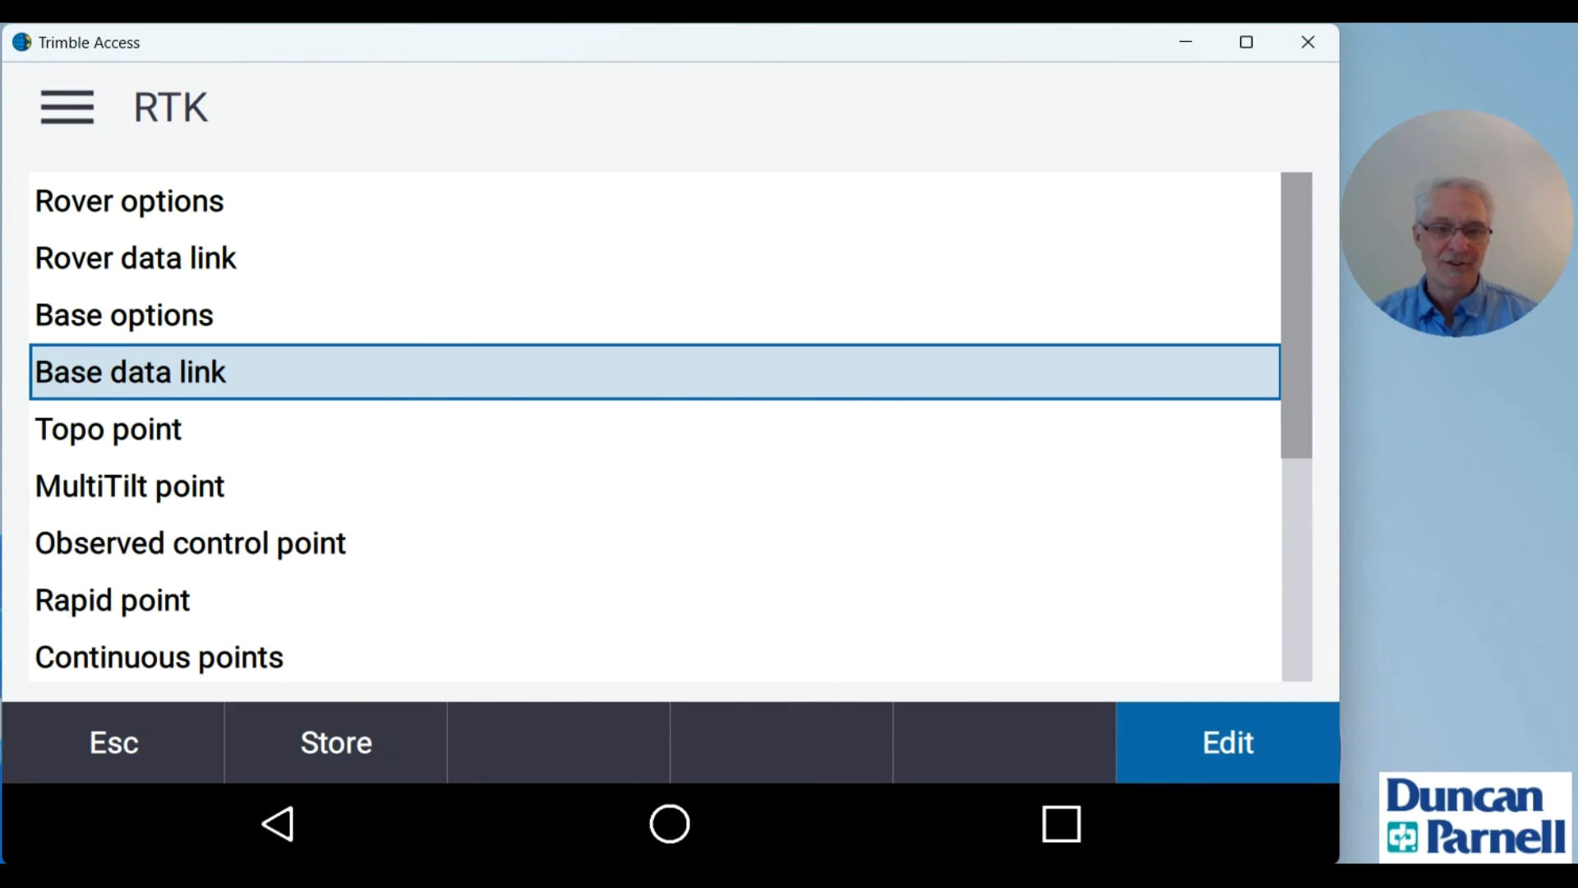
scroll("down", 3)
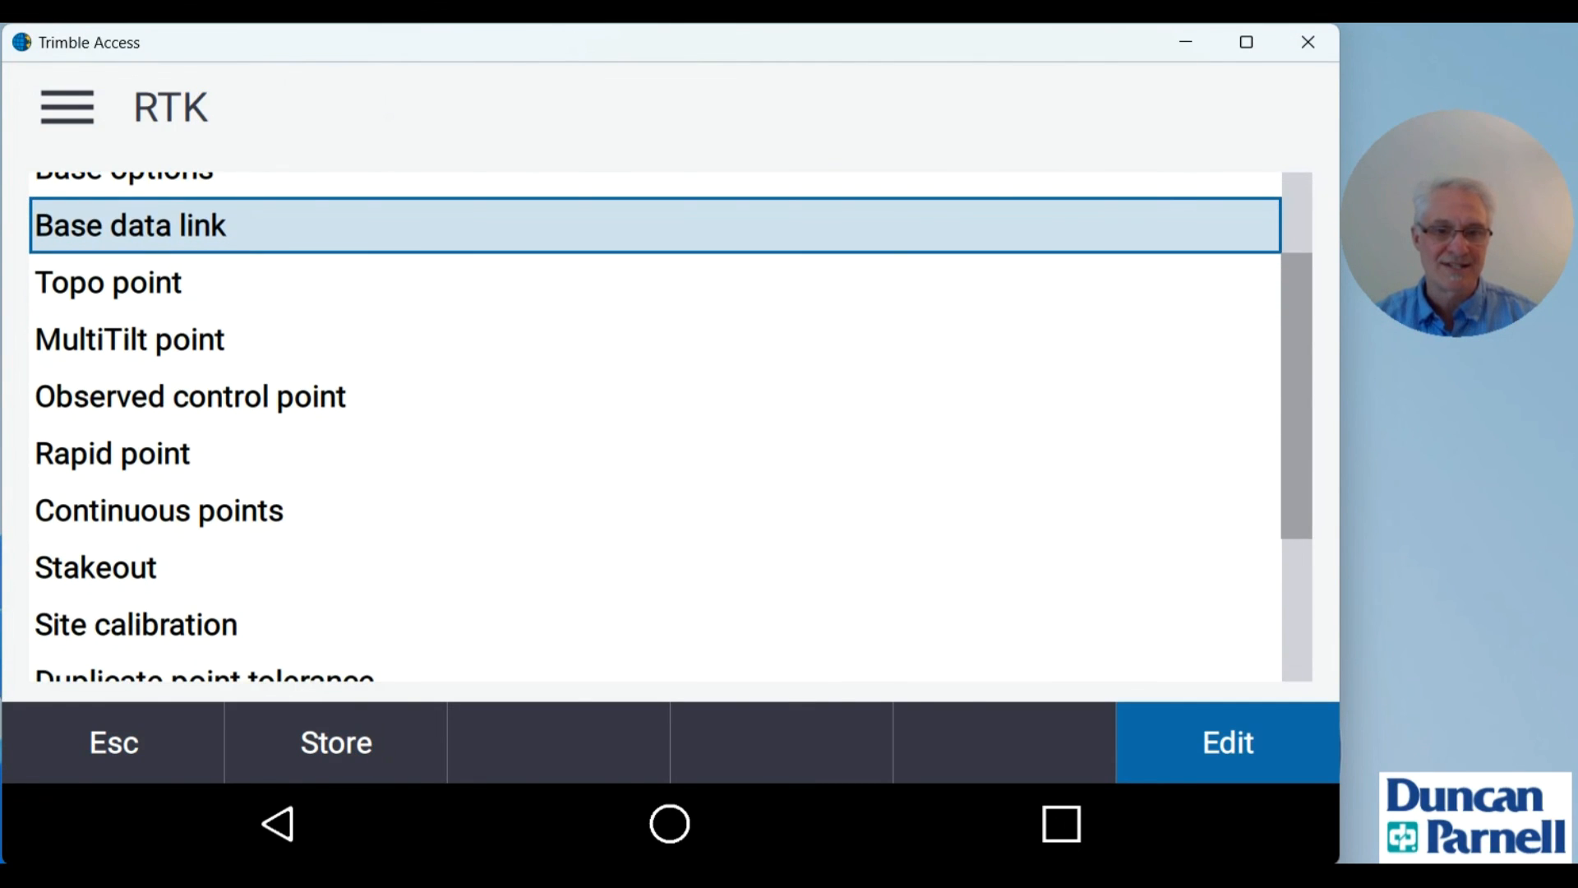